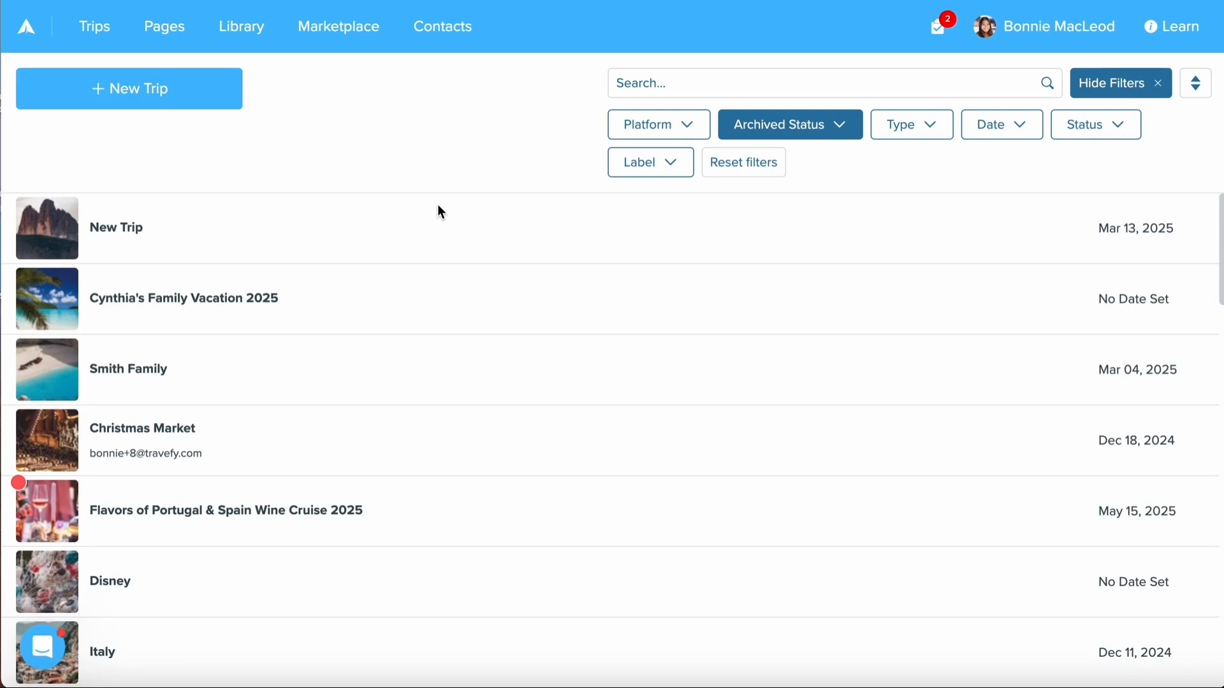
mouse_move(784, 51)
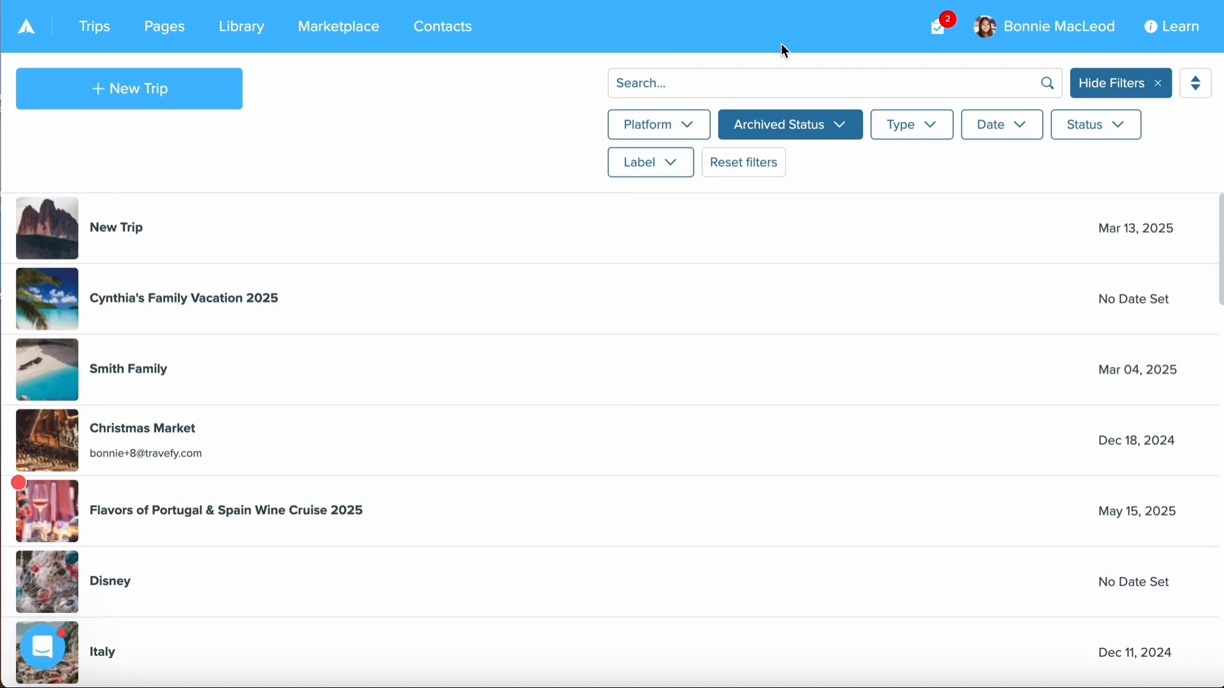
mouse_move(1010, 41)
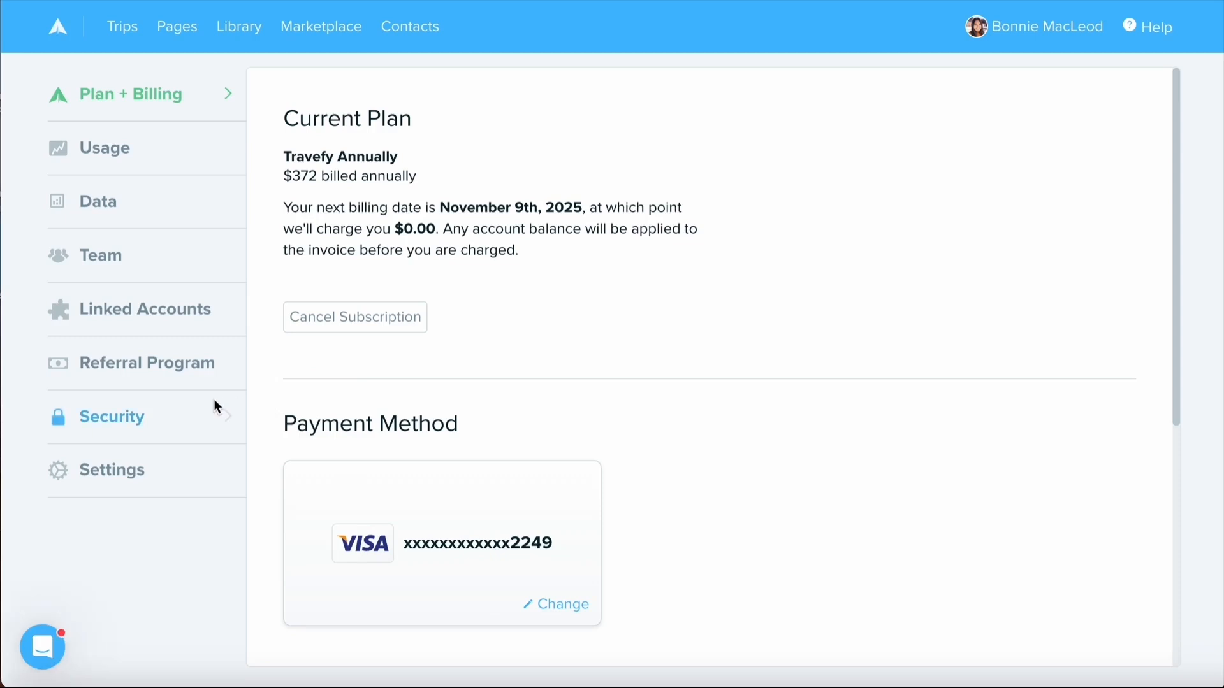
Step: Show the account Security page with username, password, two-factor and sessions options
left_click(113, 416)
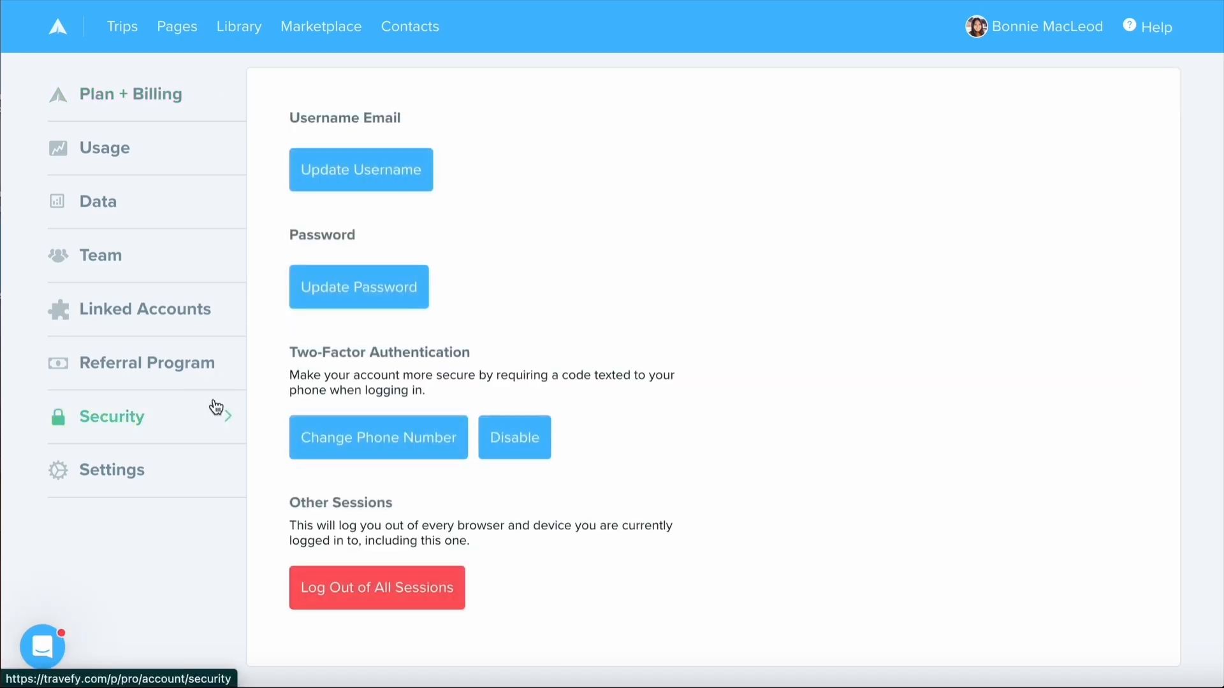
mouse_move(297, 377)
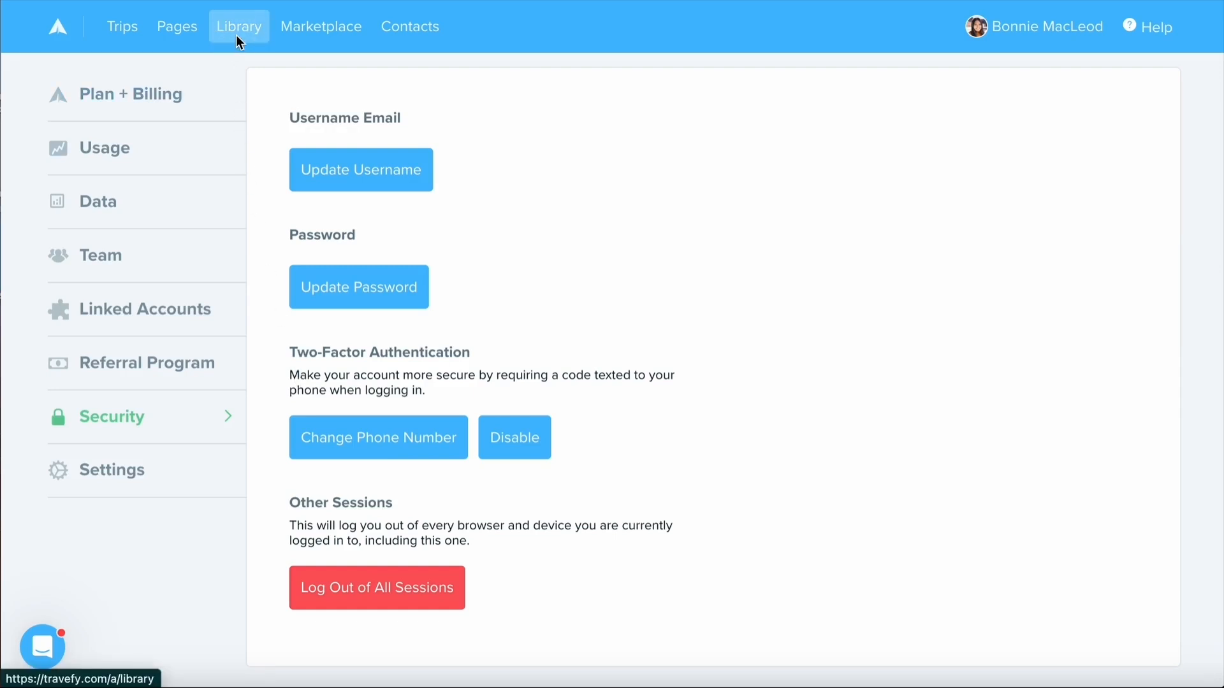
Step: Create a new untitled Form item in the Library with no questions yet
left_click(238, 26)
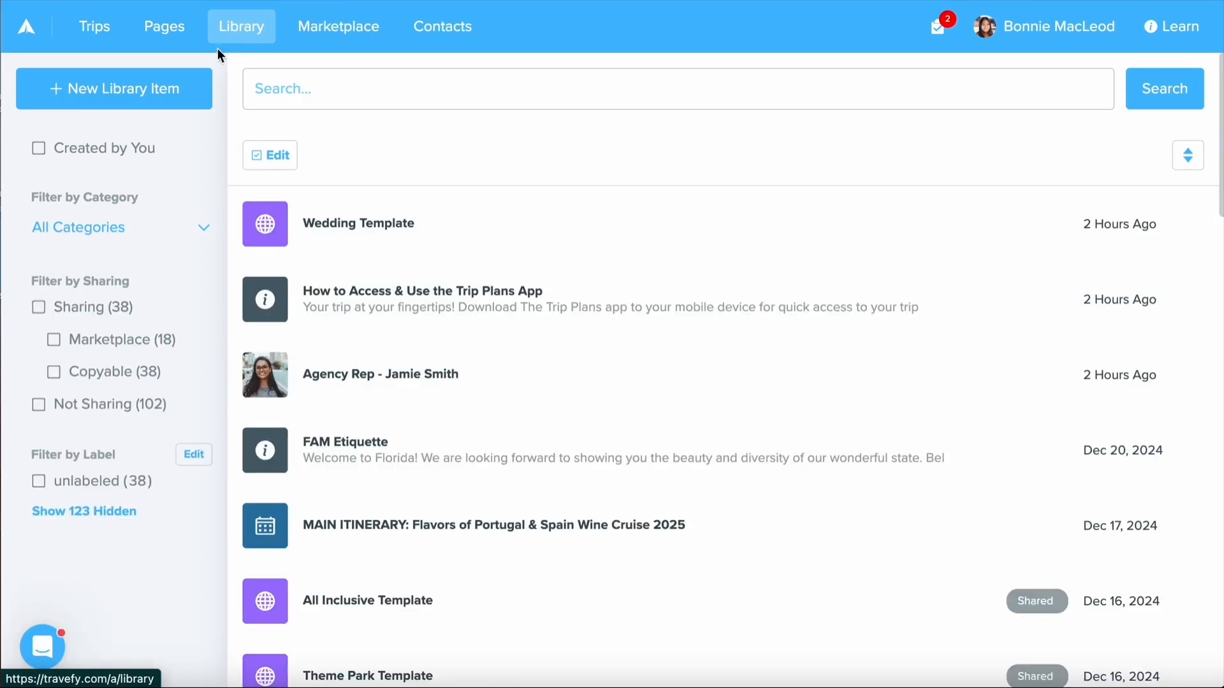
left_click(114, 88)
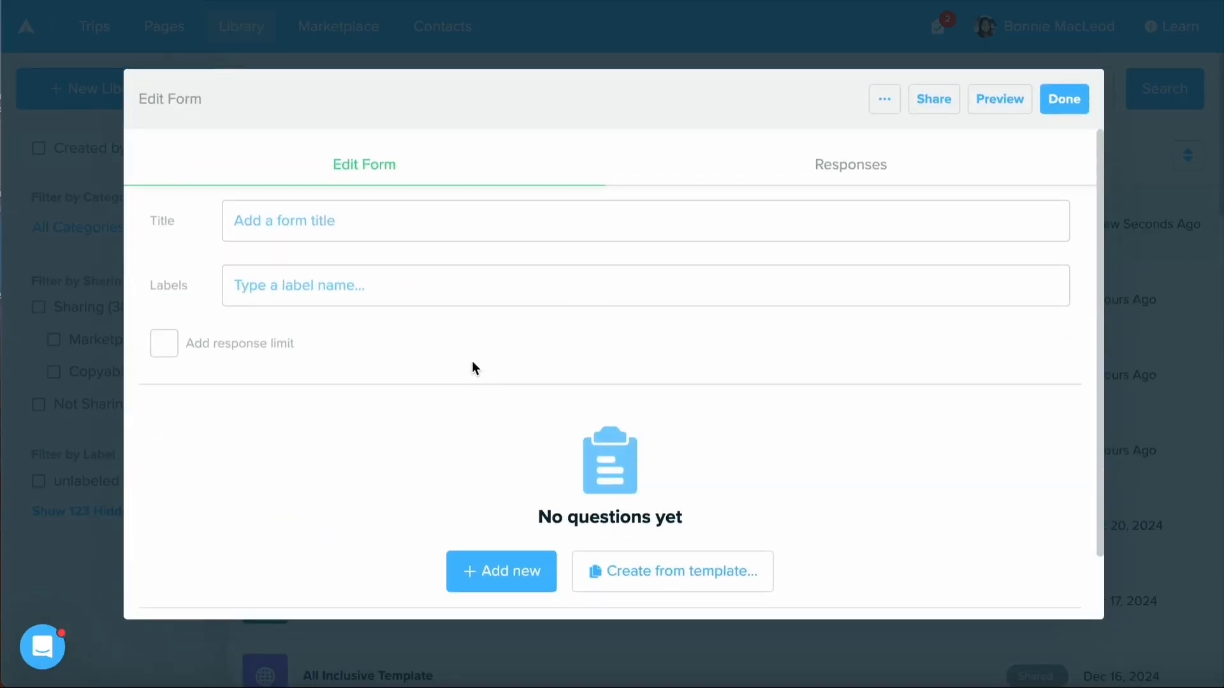
scroll("down", 3)
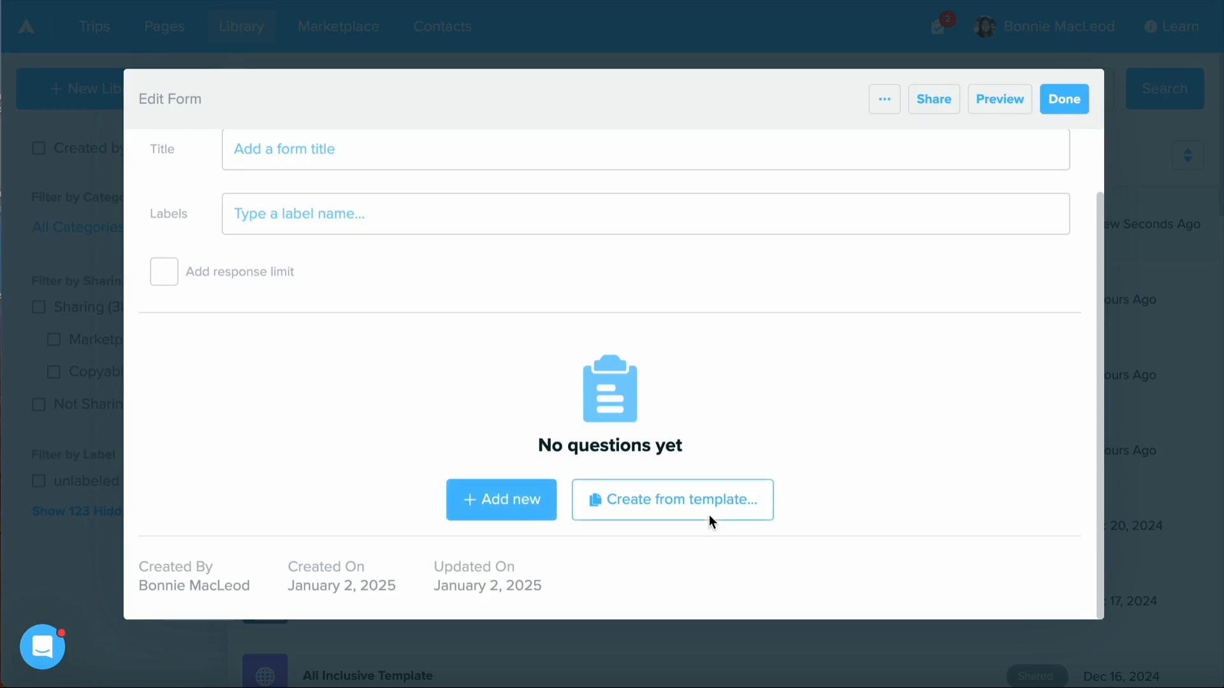
Step: Apply the Credit Card Authorization template, adding name, email, phone and payment questions
left_click(672, 500)
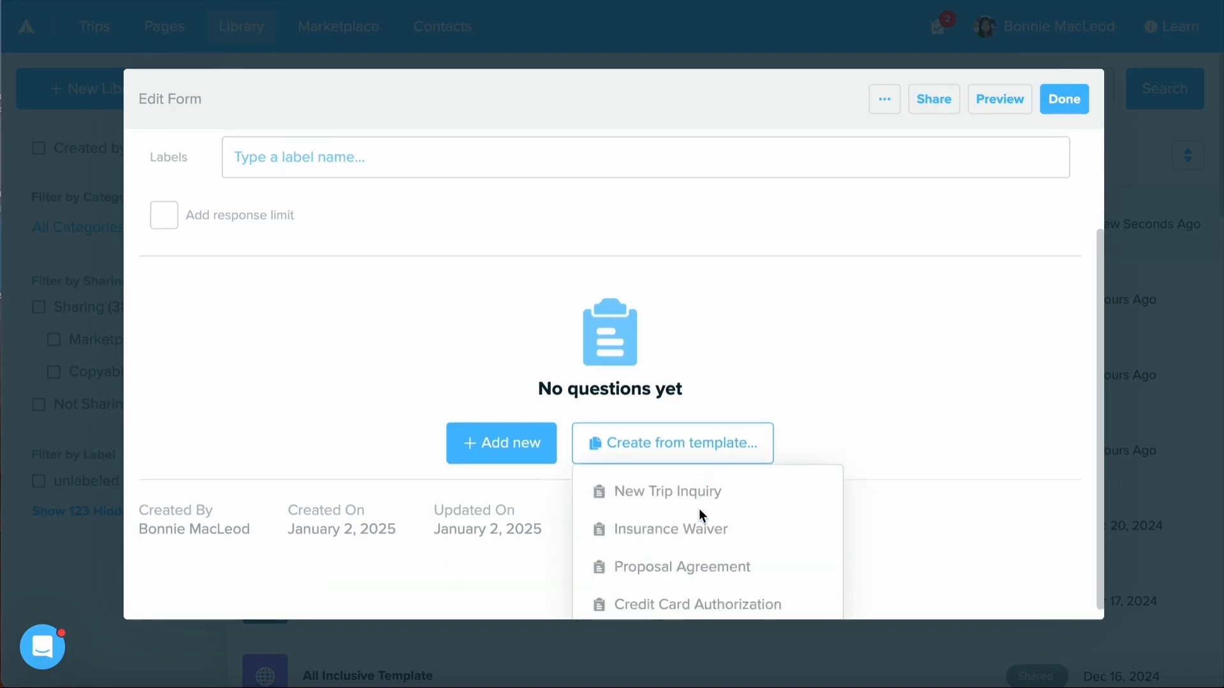
left_click(697, 605)
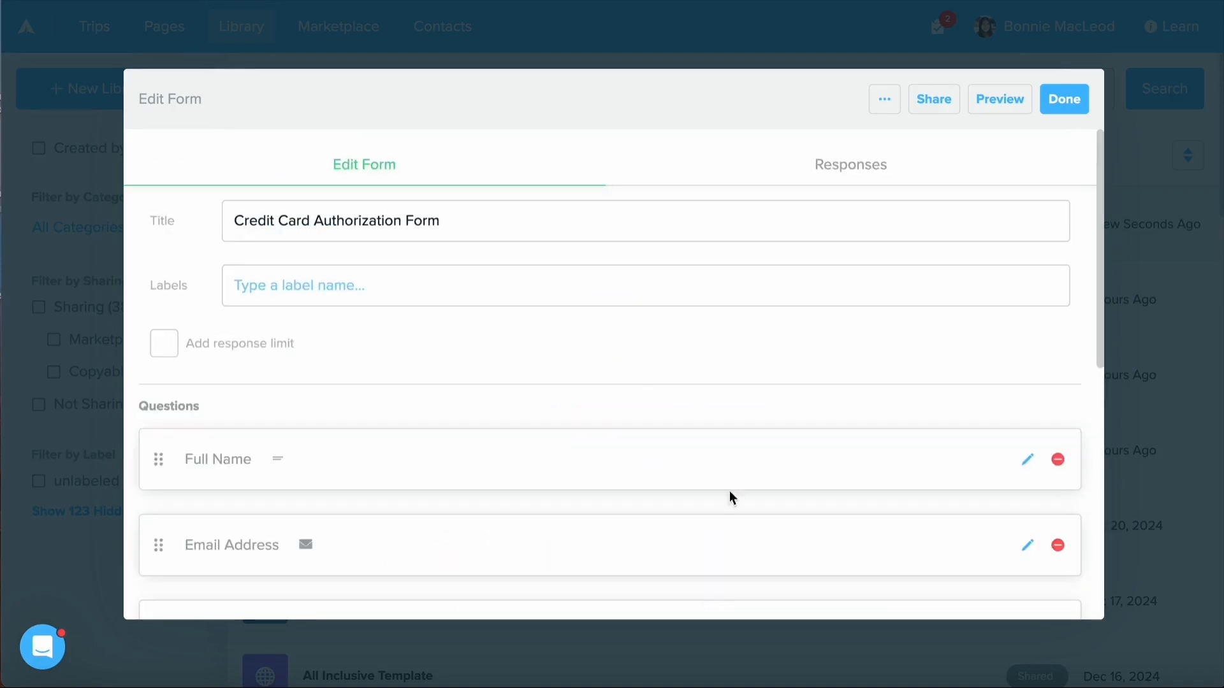
scroll("down", 3)
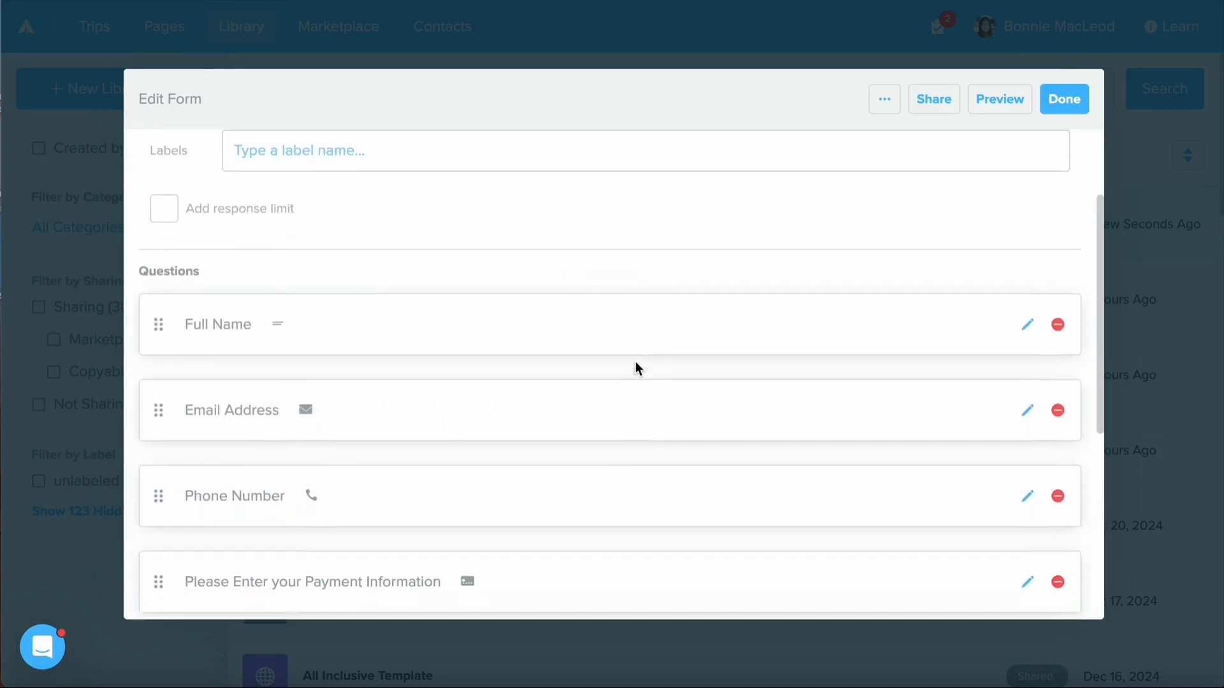
scroll("down", 3)
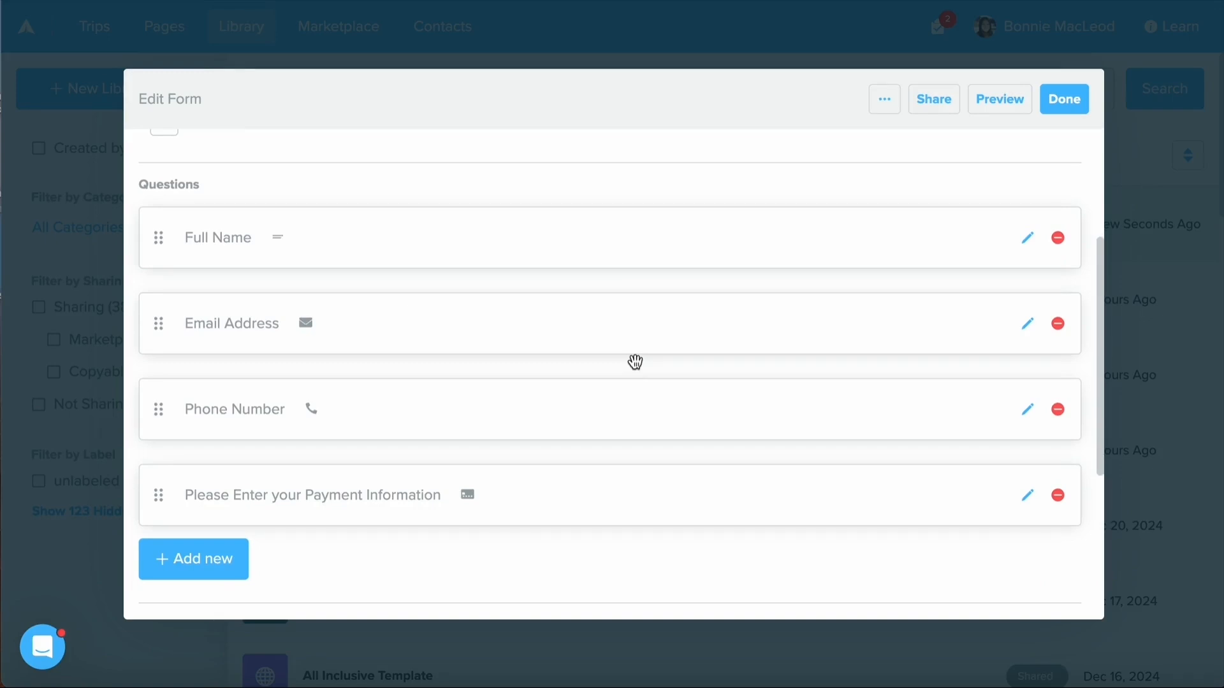
mouse_move(1029, 499)
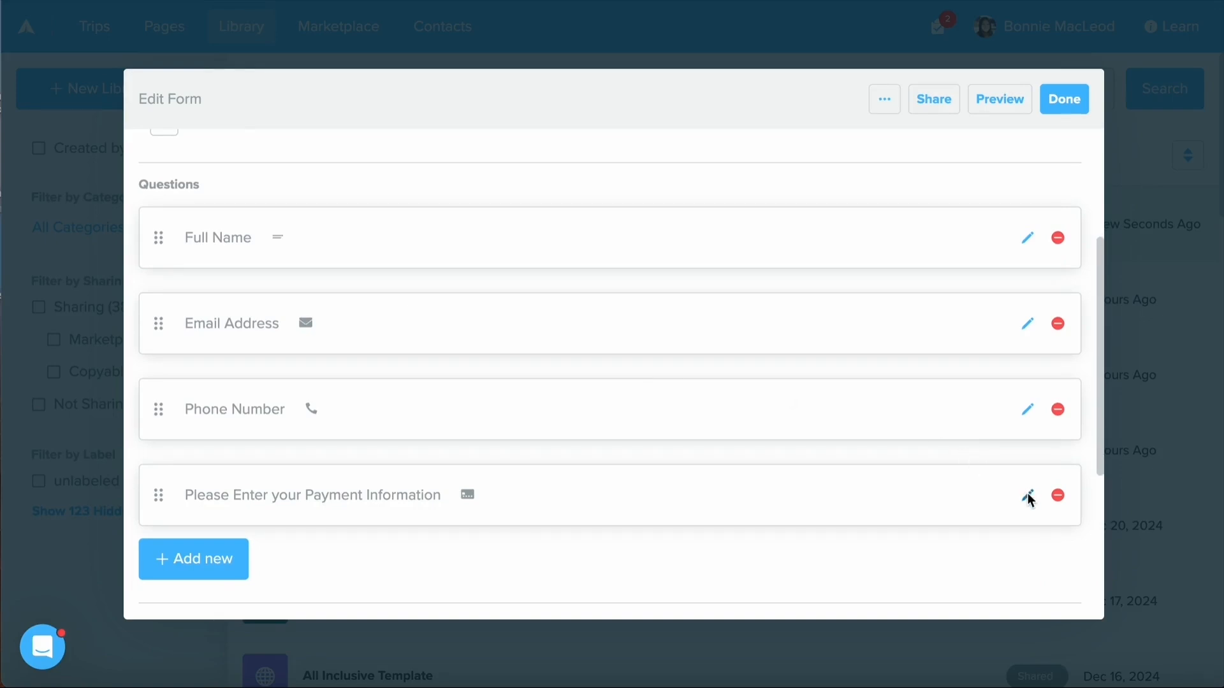
mouse_move(1024, 525)
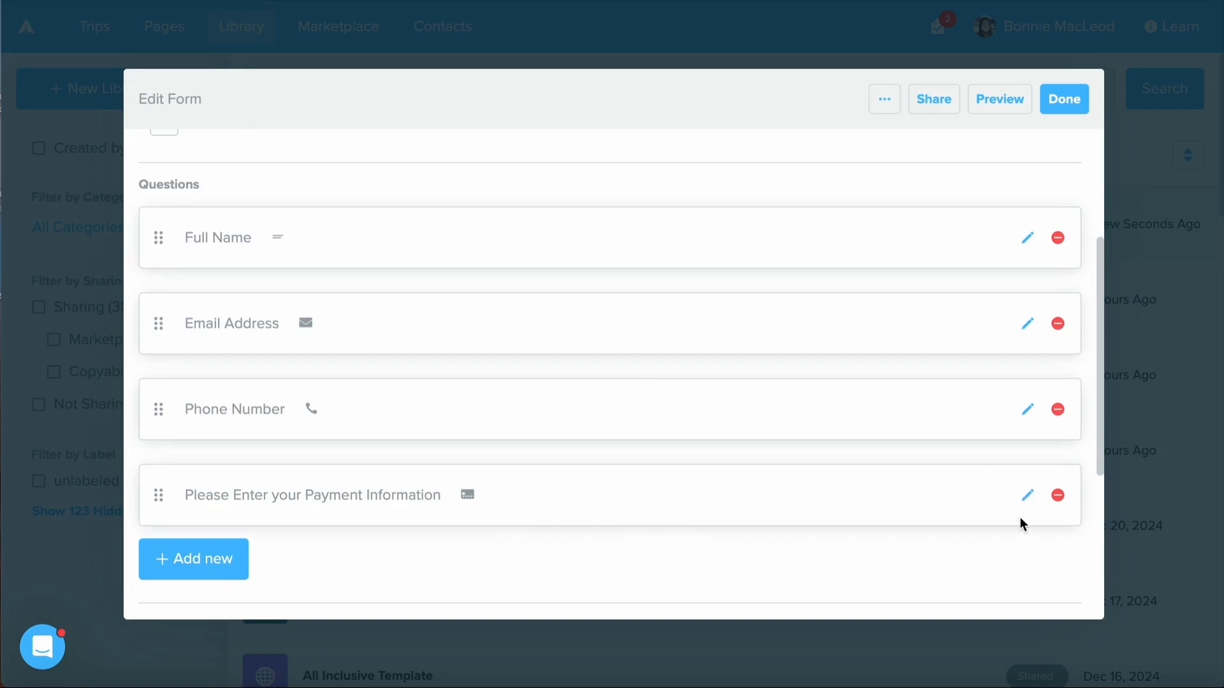
Step: Set the payment question to collect CVV and expand its default authorization information
left_click(1027, 494)
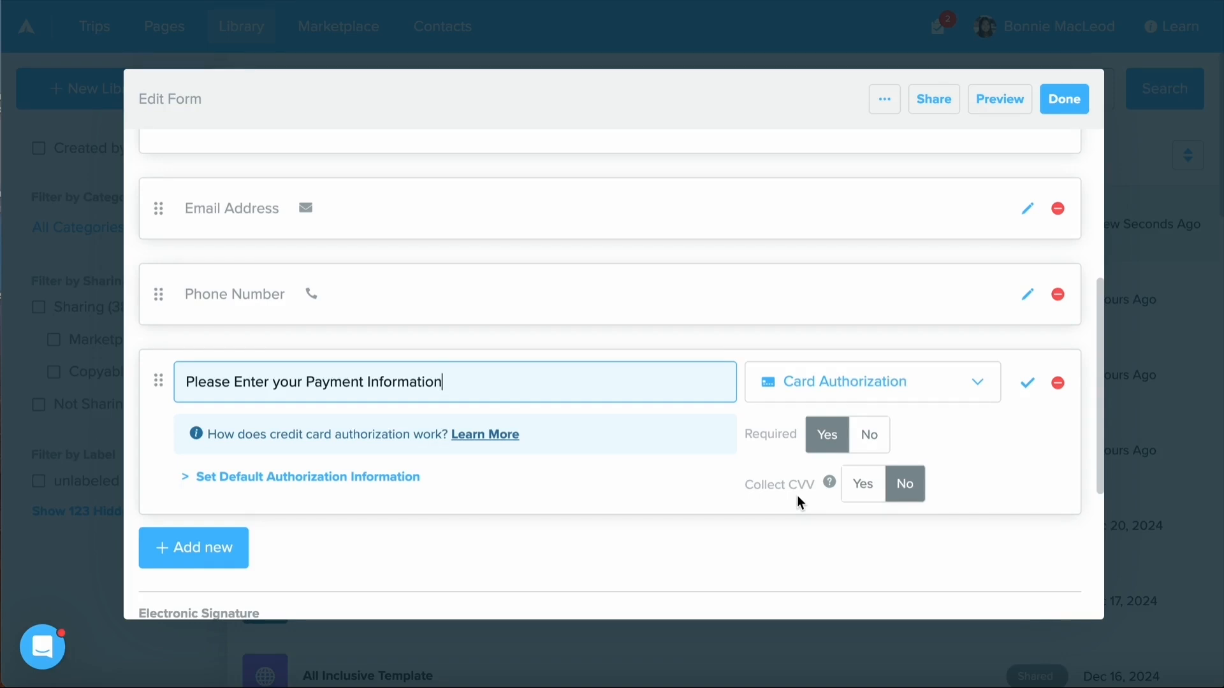
left_click(862, 484)
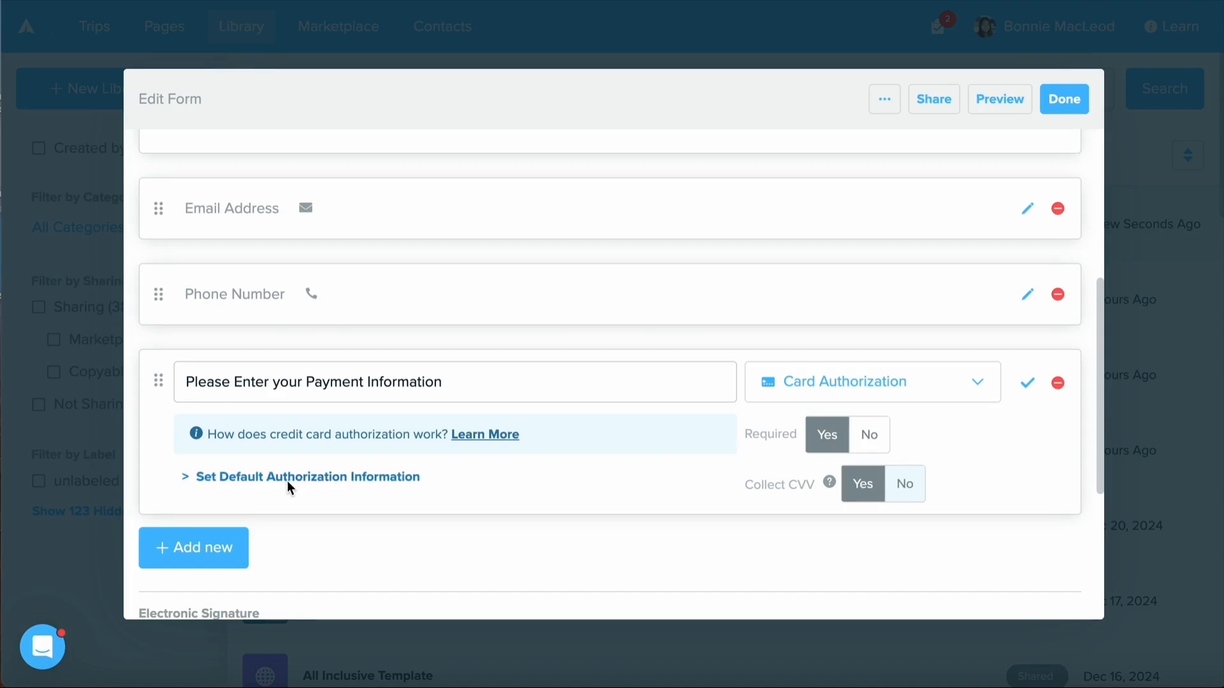
left_click(308, 477)
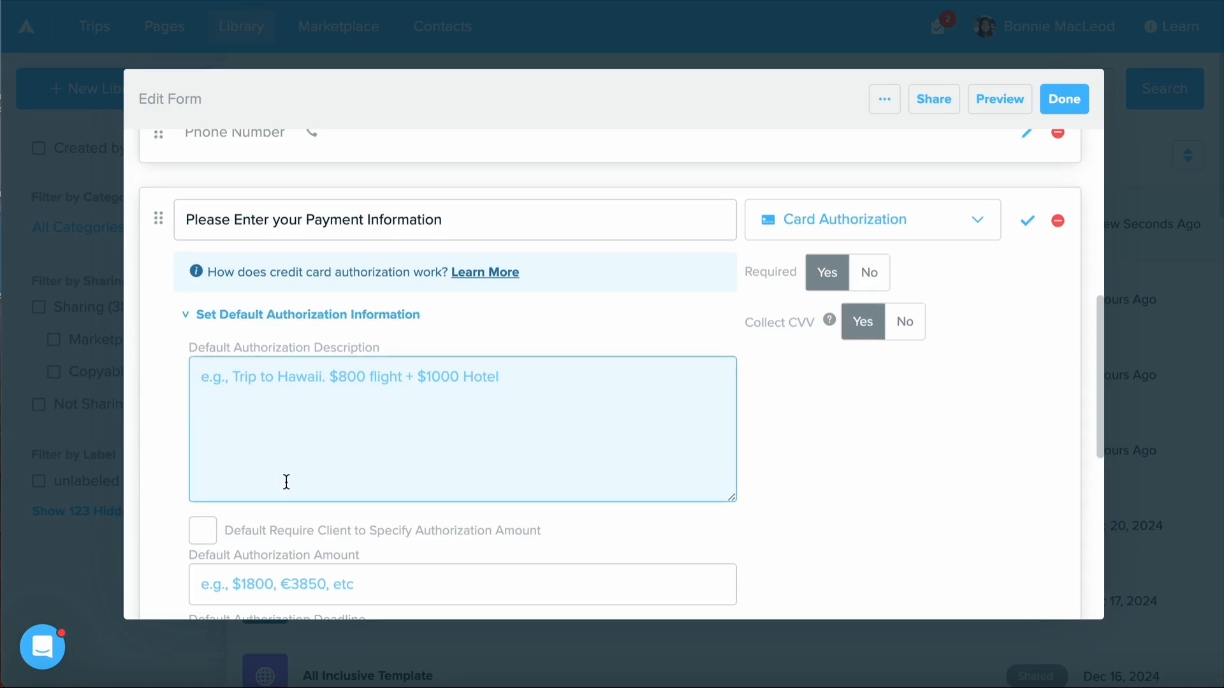
Step: Enter 'Booking Deposit' as the default description and a 30-day default authorization deadline
scroll("down", 3)
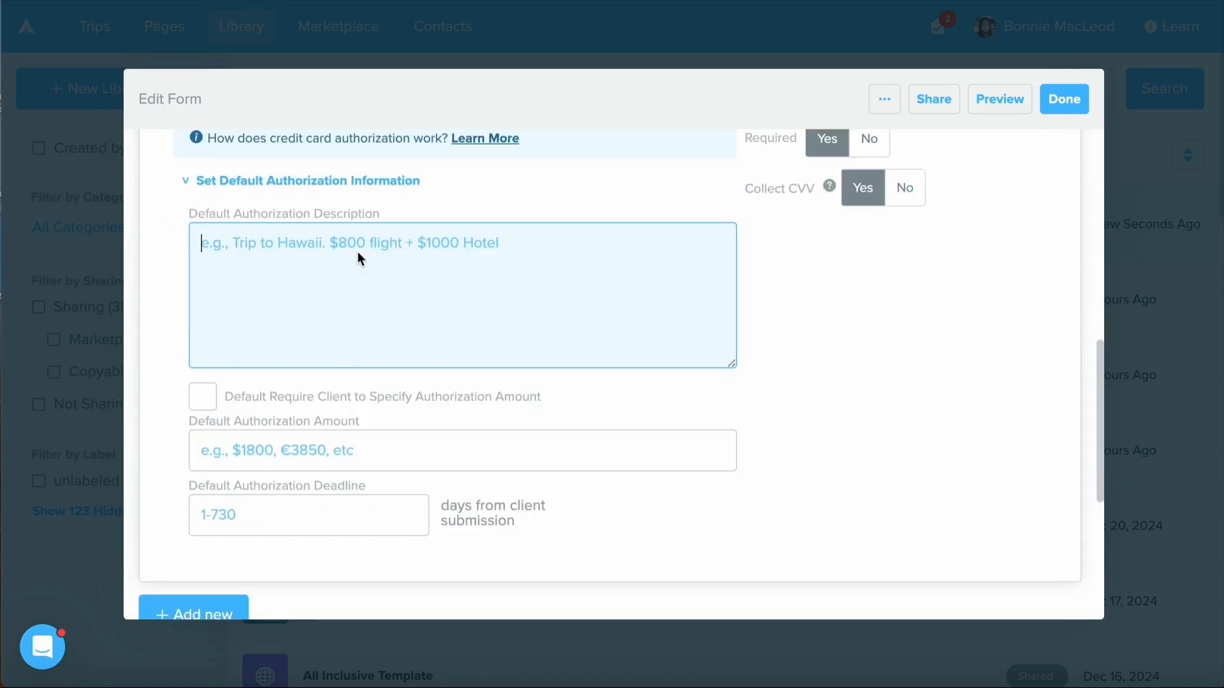
mouse_move(305, 268)
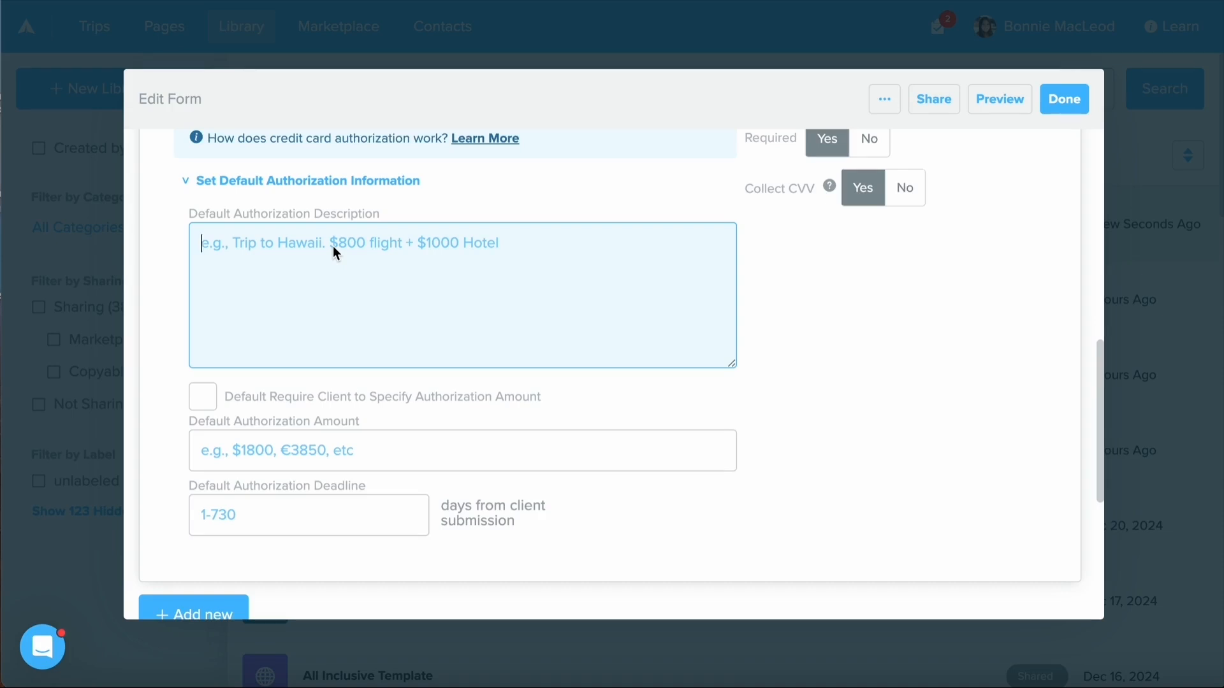
left_click(461, 450)
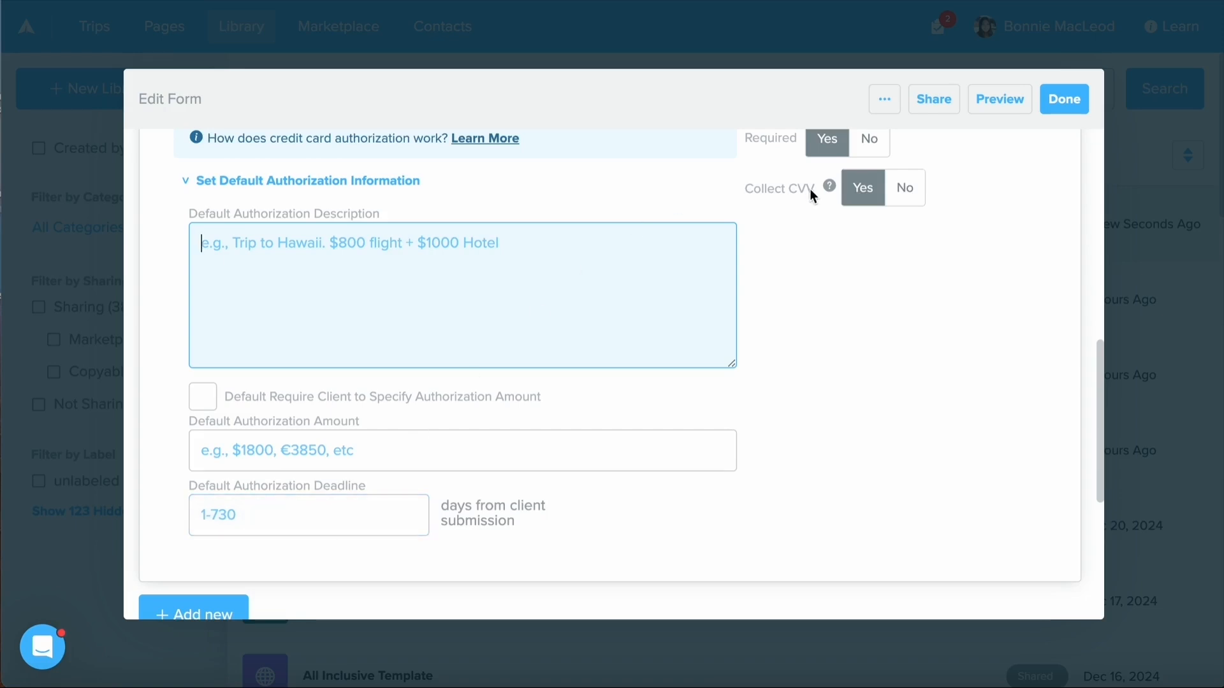
left_click(308, 514)
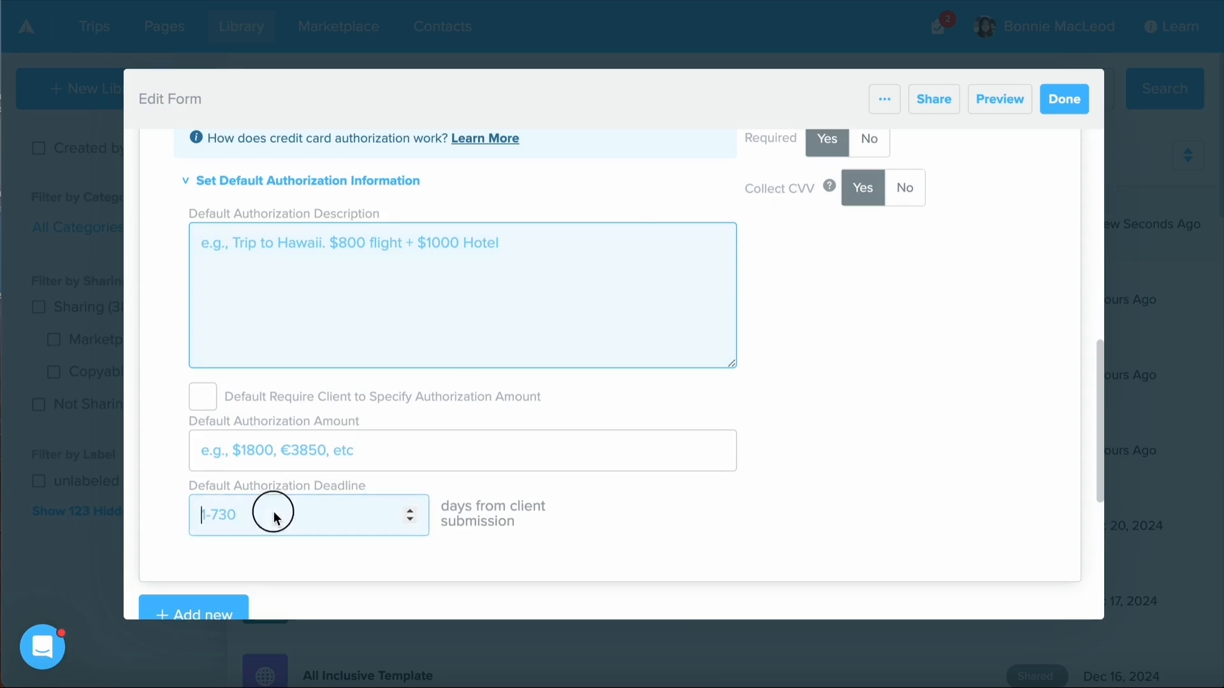
type("3")
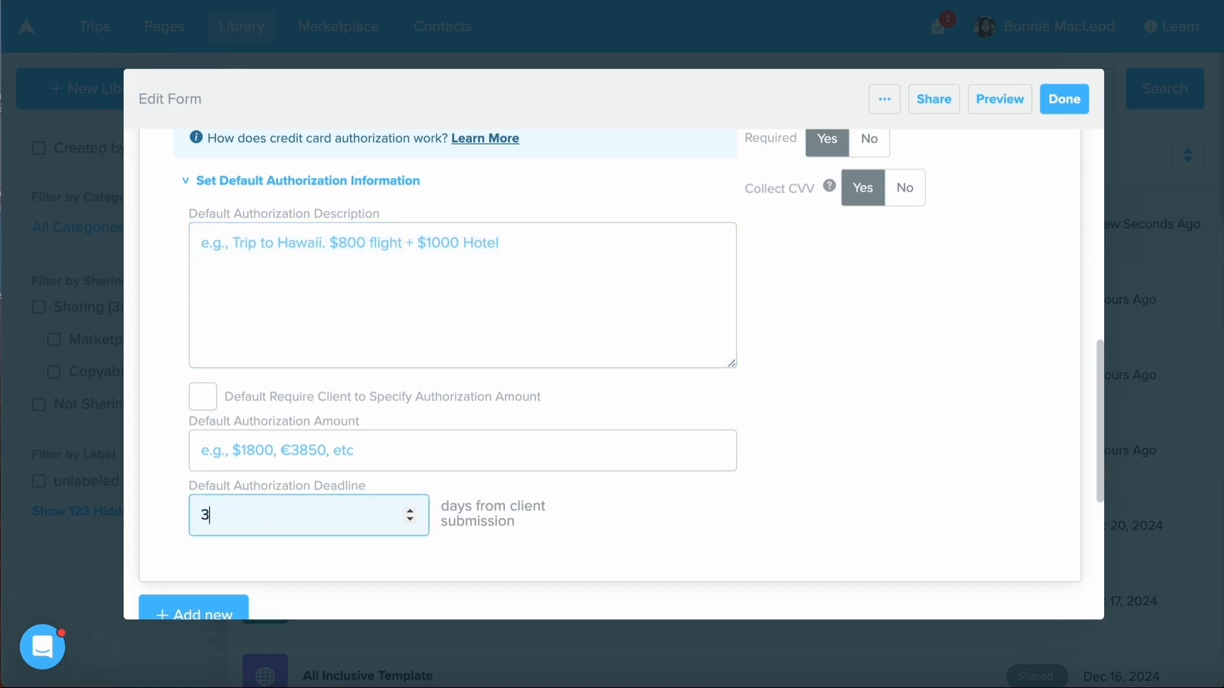
type("0")
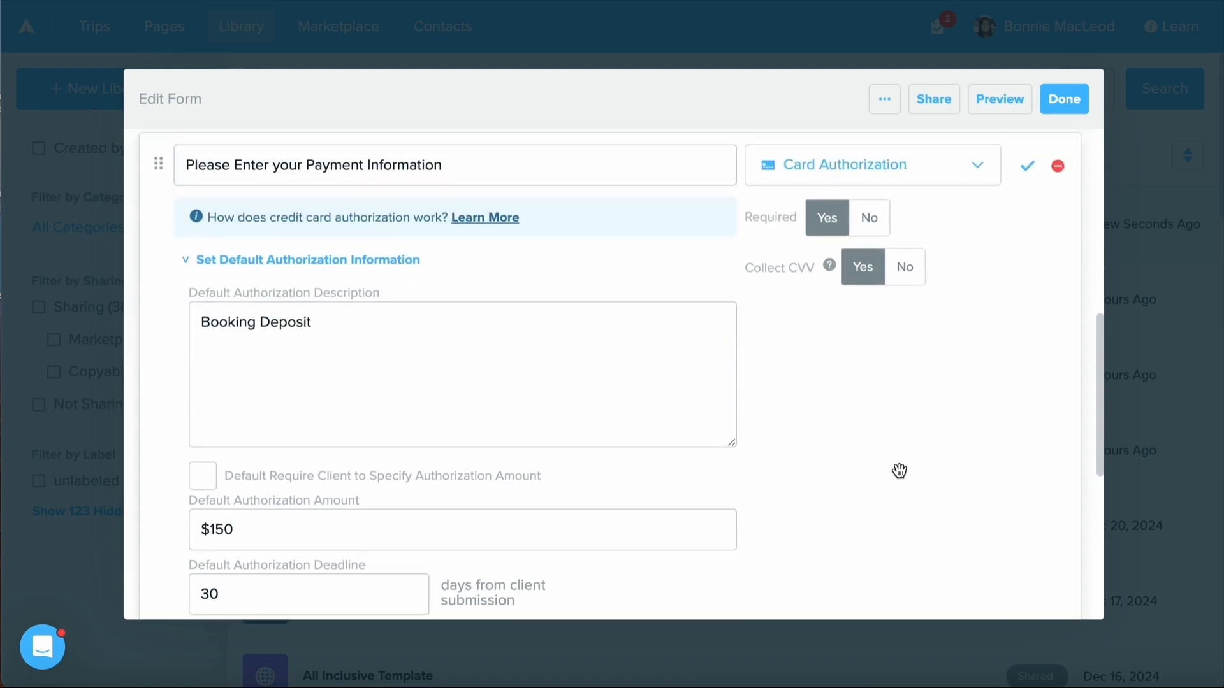
Step: Confirm the payment question edits so it collapses back into the question list
left_click(1026, 166)
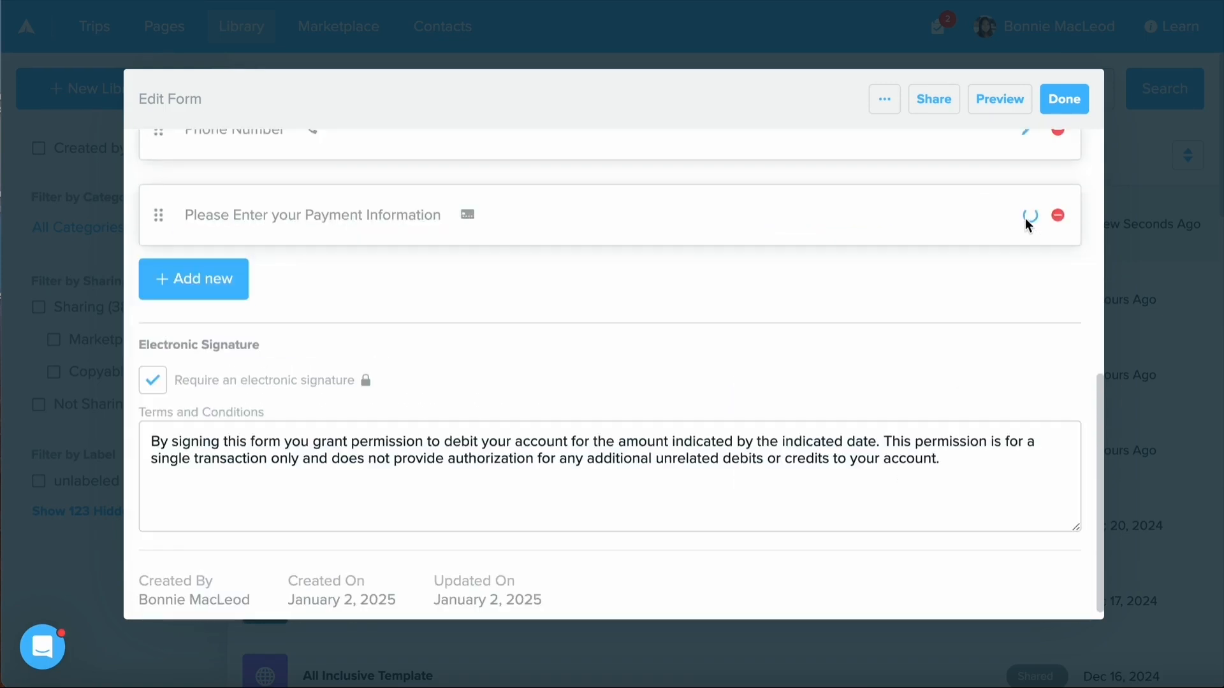
mouse_move(280, 304)
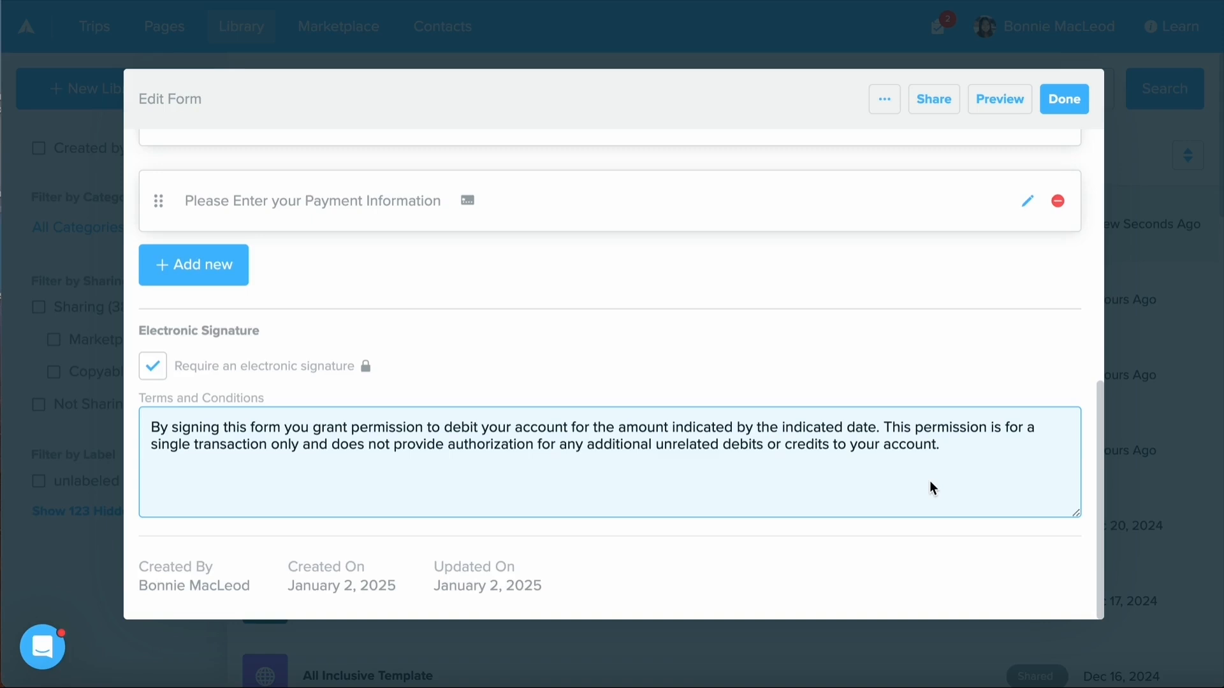
mouse_move(933, 99)
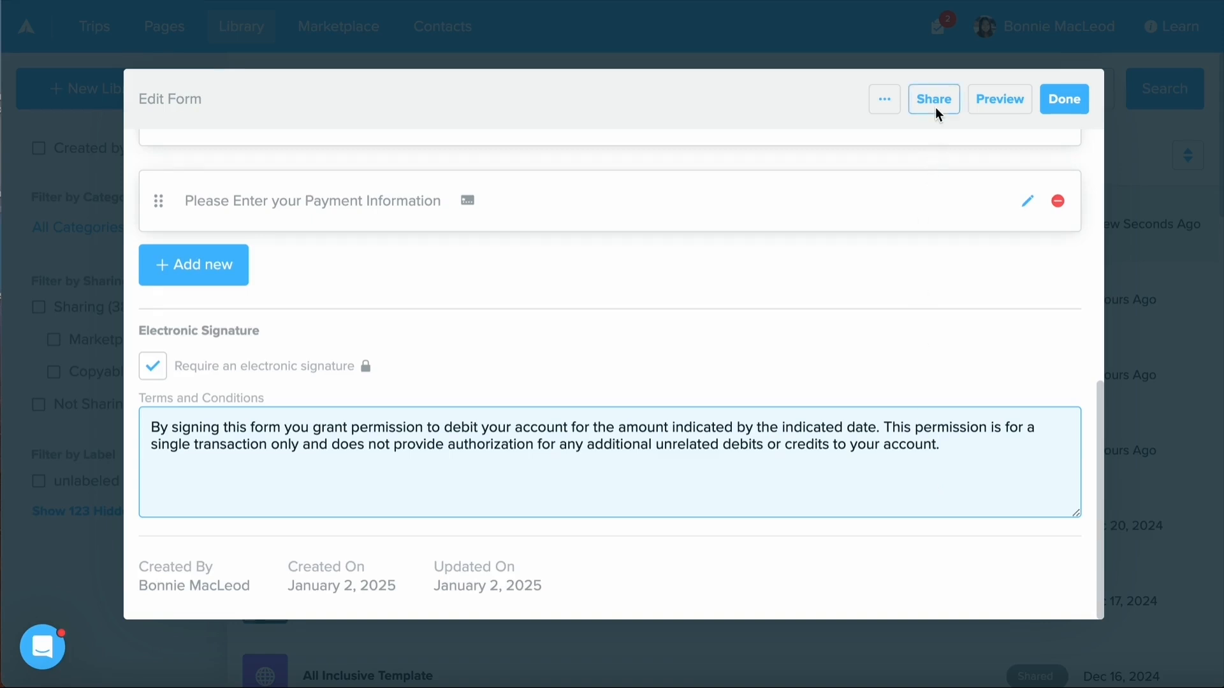
Step: Show the form's Share options and copy its shareable client link
left_click(933, 100)
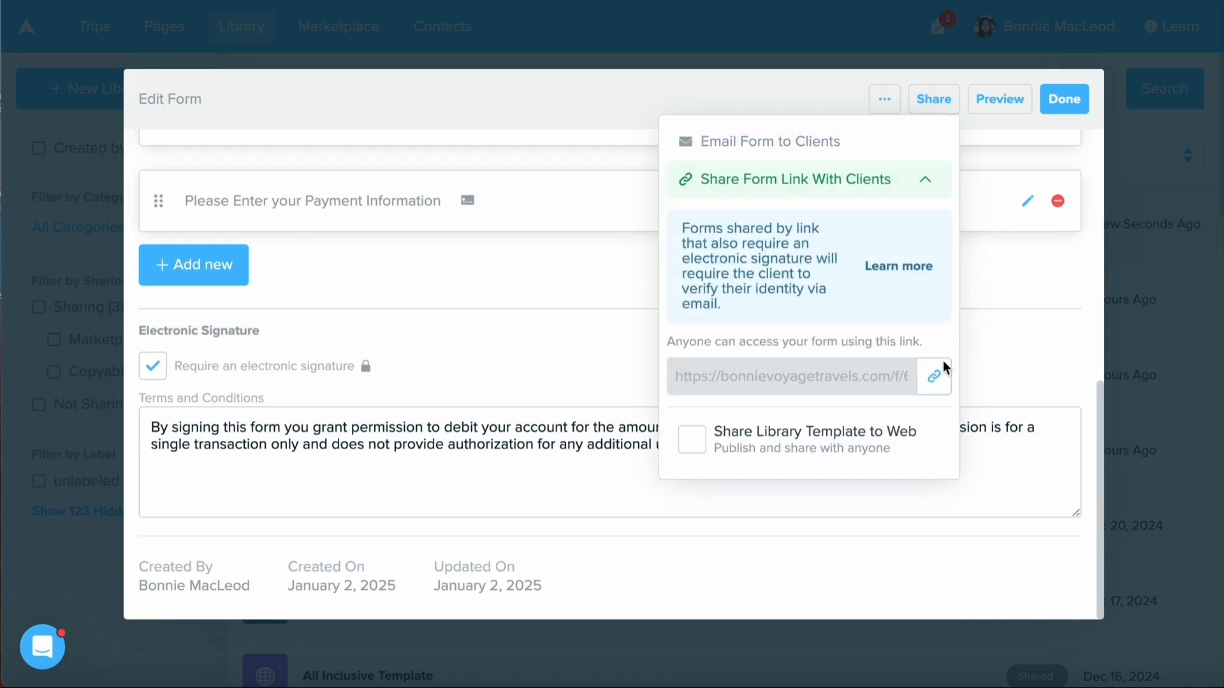
left_click(933, 376)
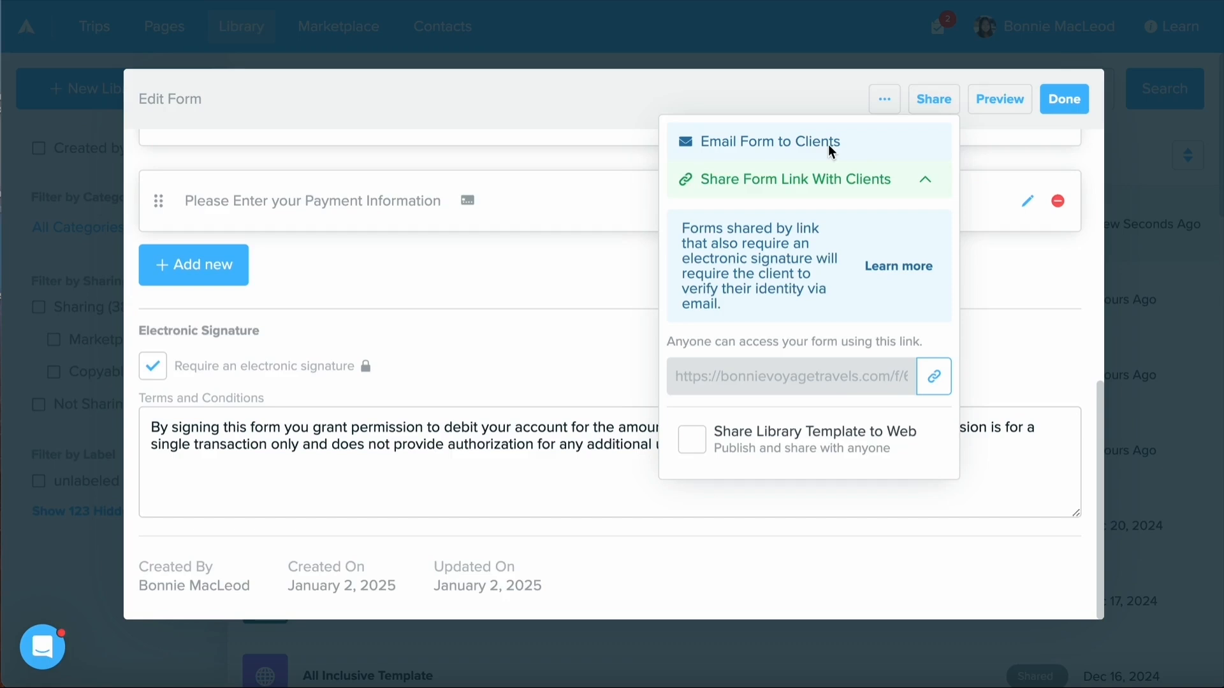
Step: Email the form to client 'sally' as a $150 Booking Deposit authorization with a 30-day deadline
left_click(769, 142)
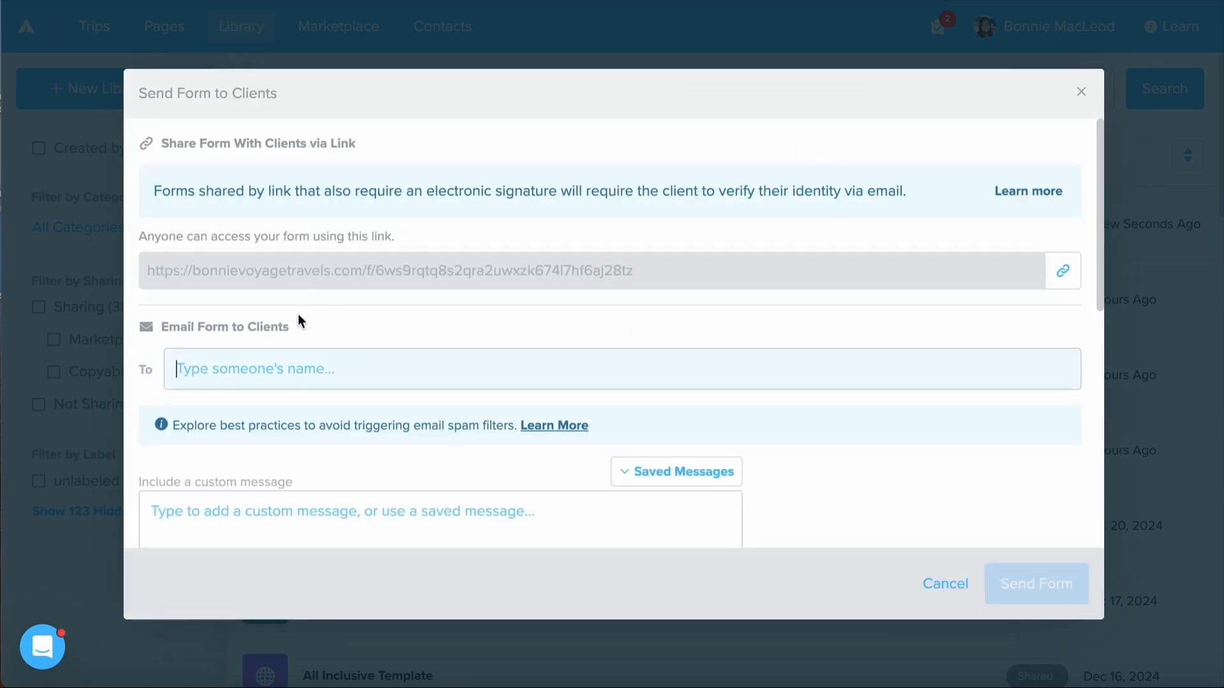
scroll("down", 3)
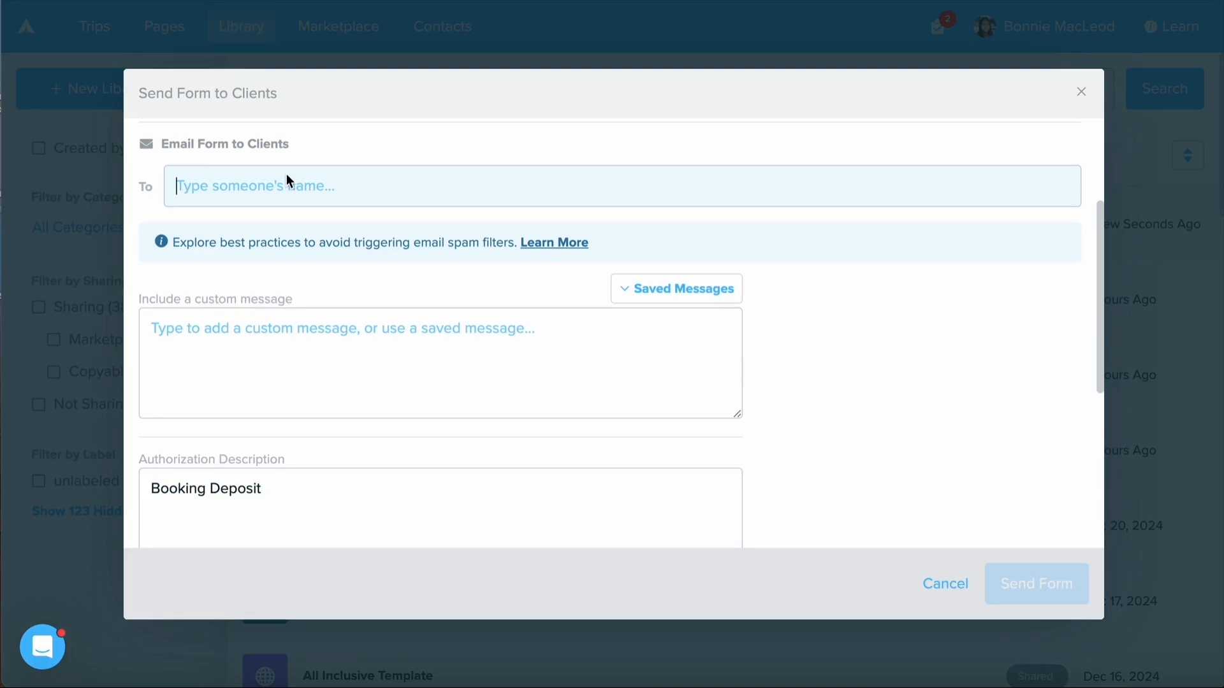
type("sally")
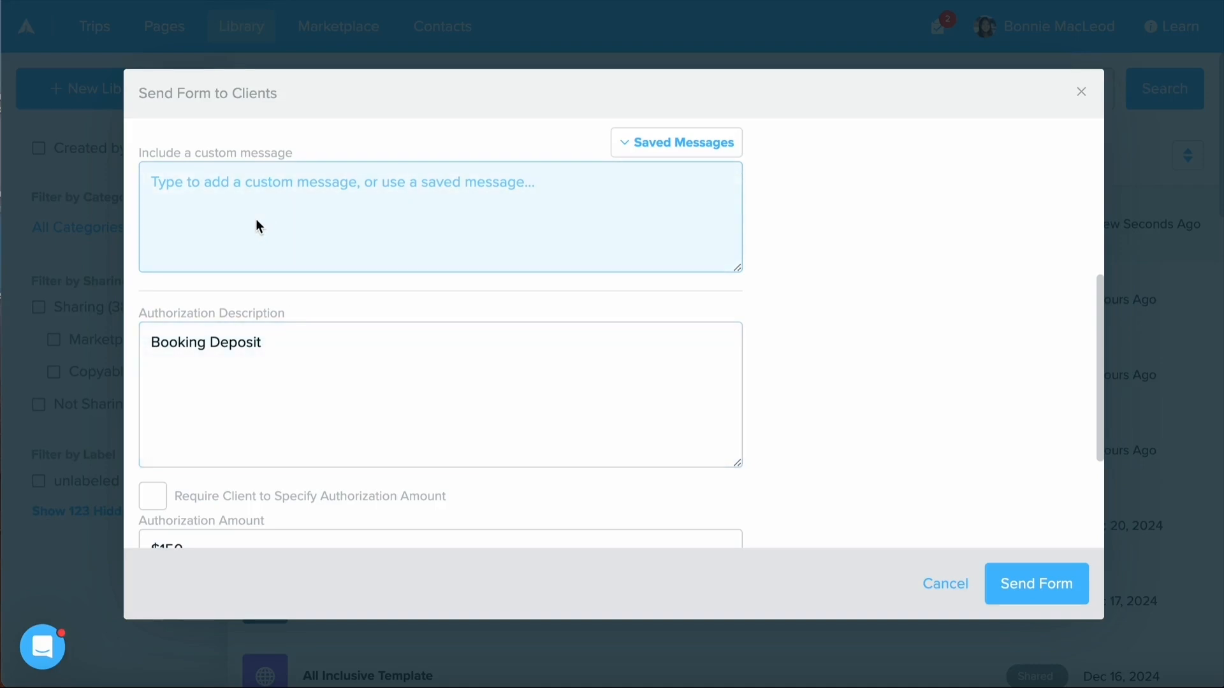
scroll("down", 3)
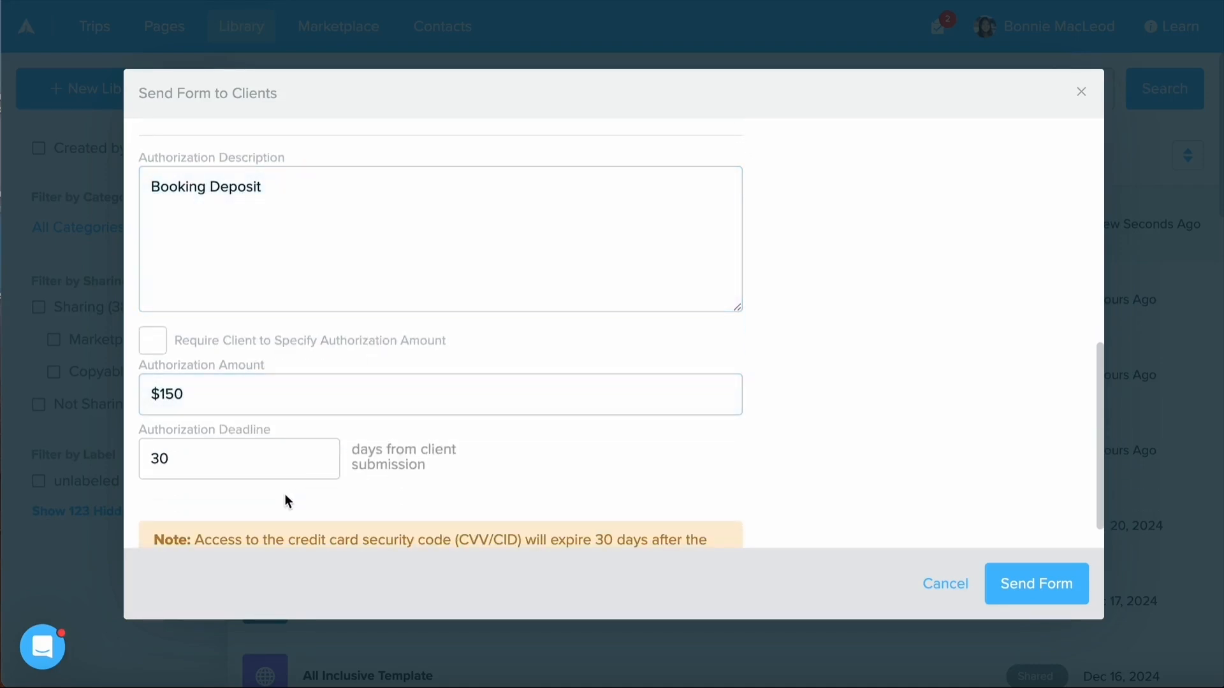
left_click(239, 457)
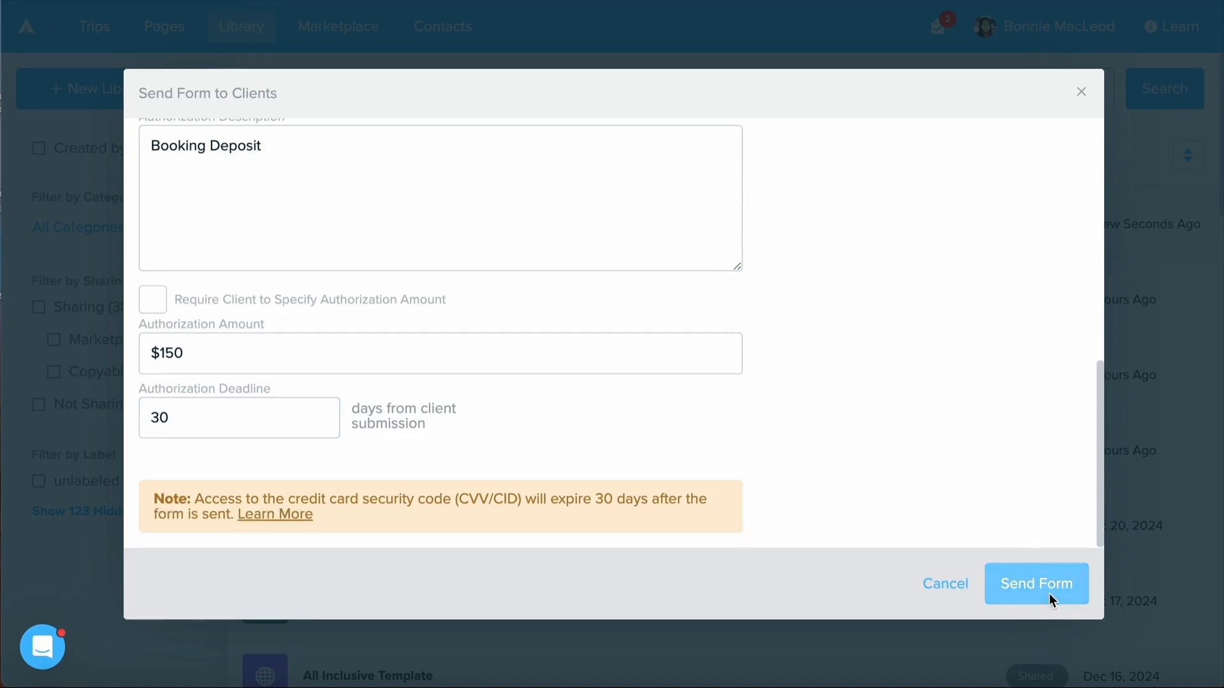
left_click(1035, 583)
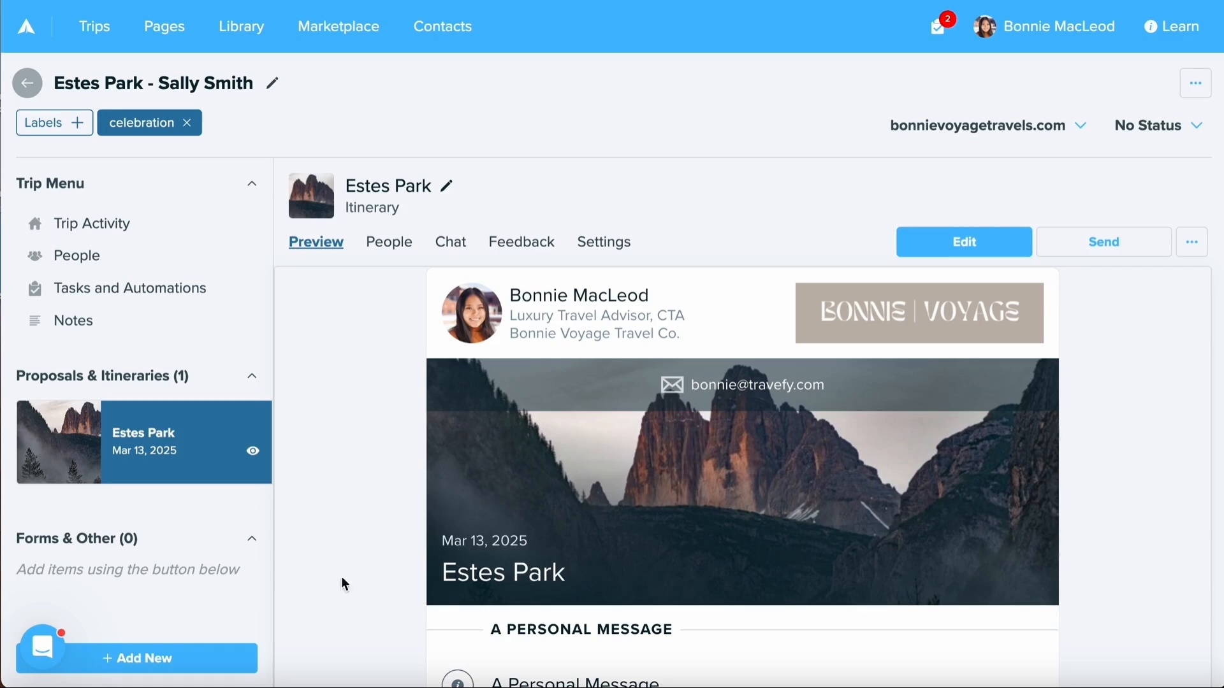
mouse_move(221, 658)
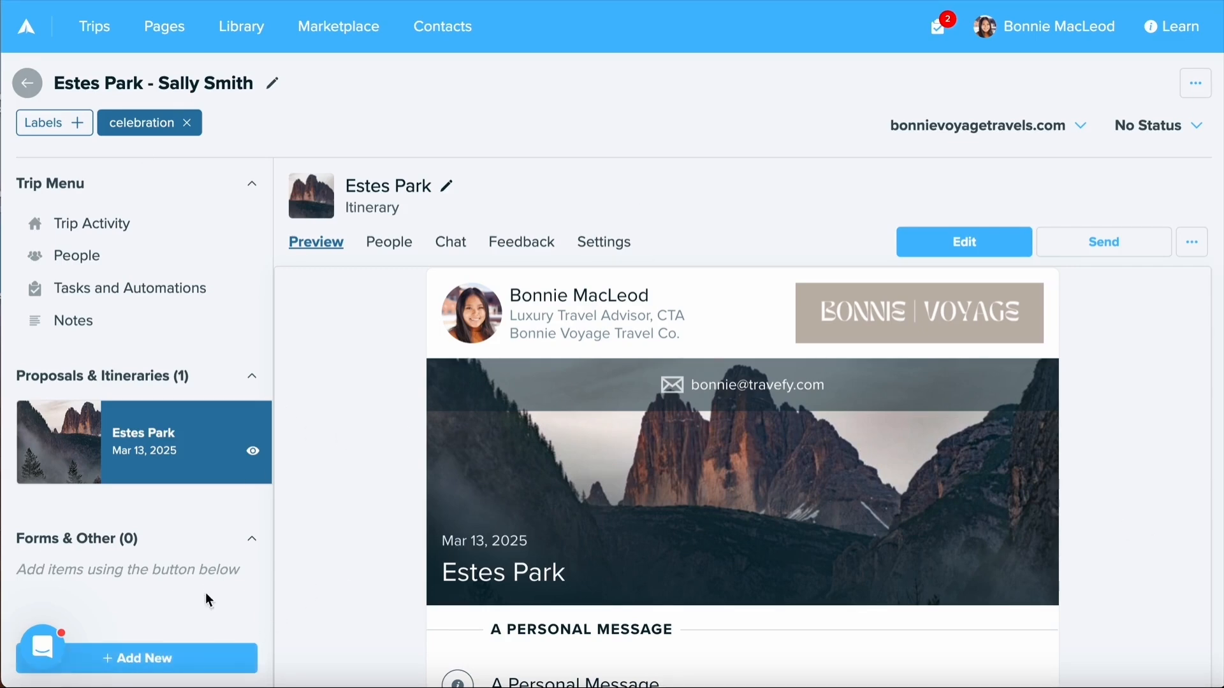
Step: Add New under Forms & Other on the Estes Park trip to list the library forms
left_click(136, 658)
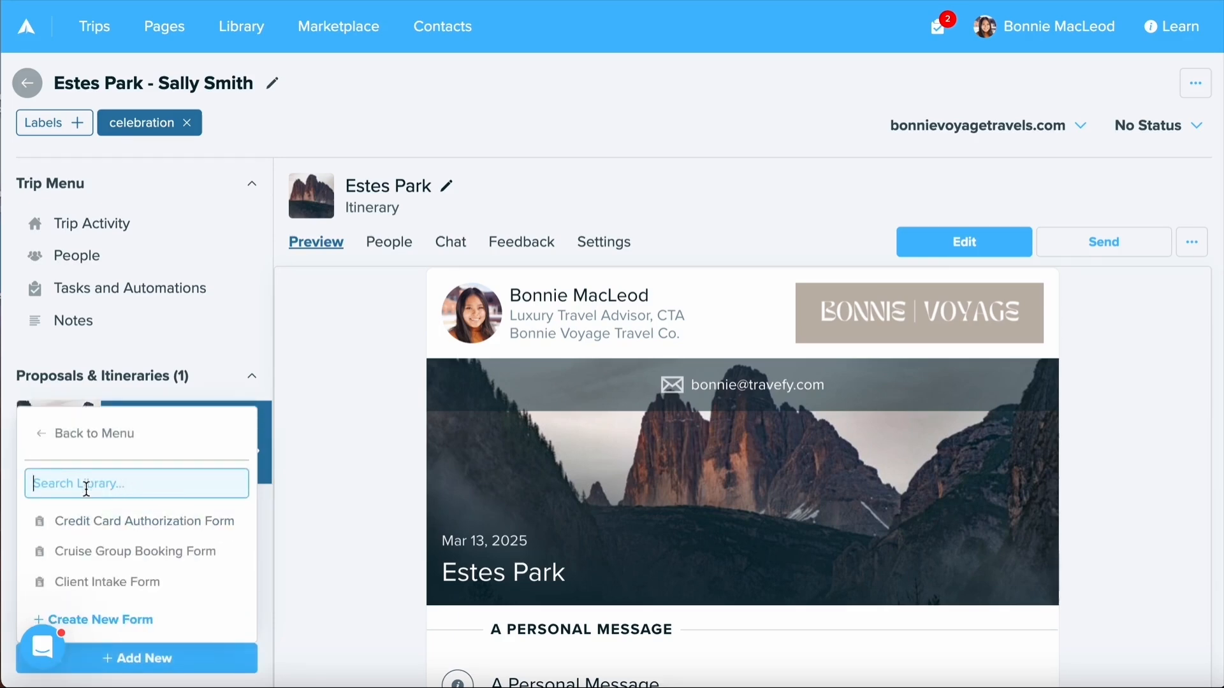
mouse_move(106, 610)
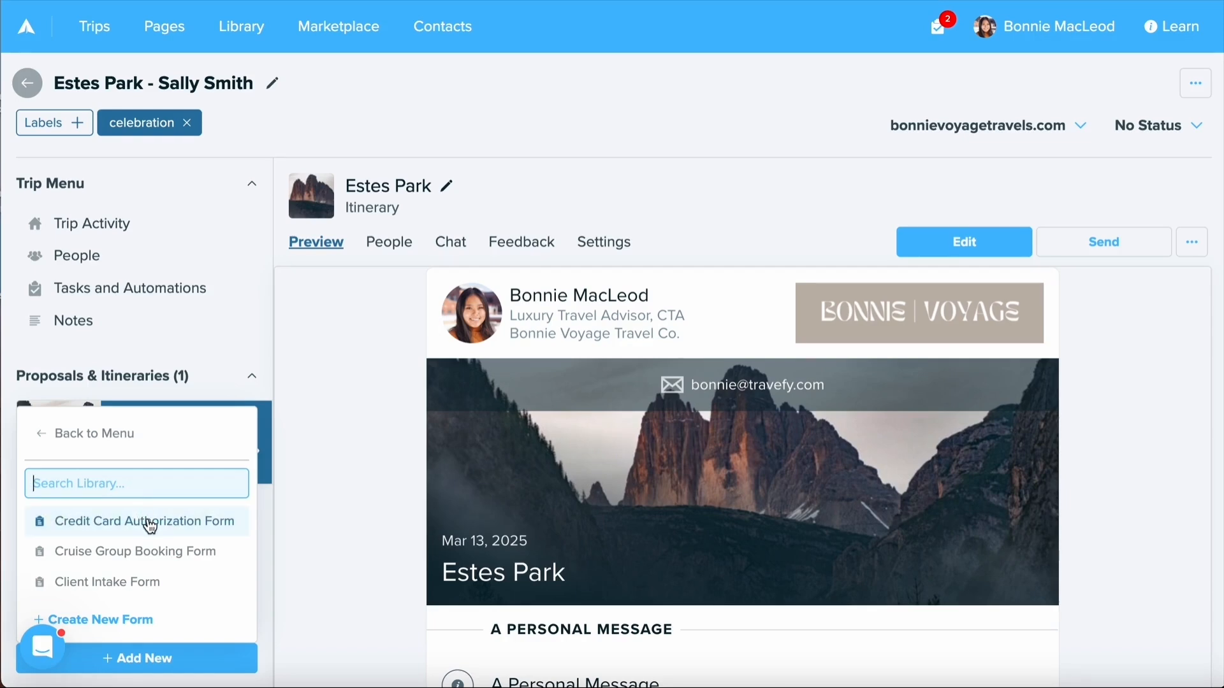
Step: Add the Credit Card Authorization Form to the Estes Park trip and view its sharing choices
left_click(144, 522)
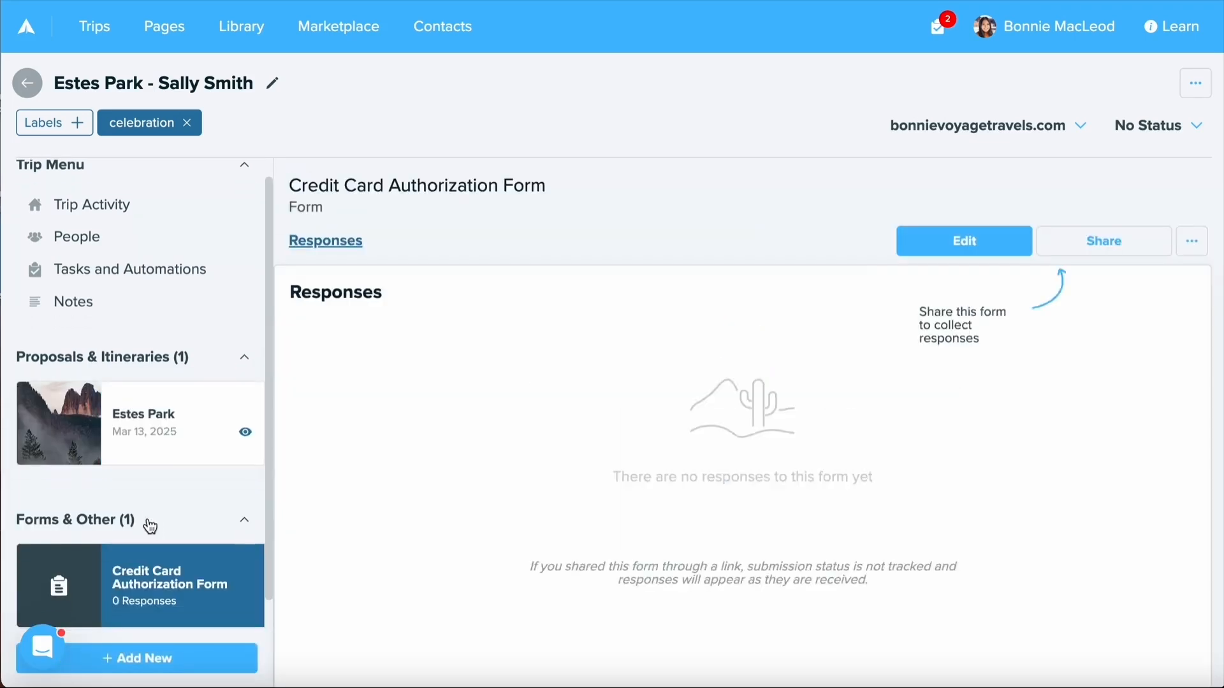
mouse_move(986, 274)
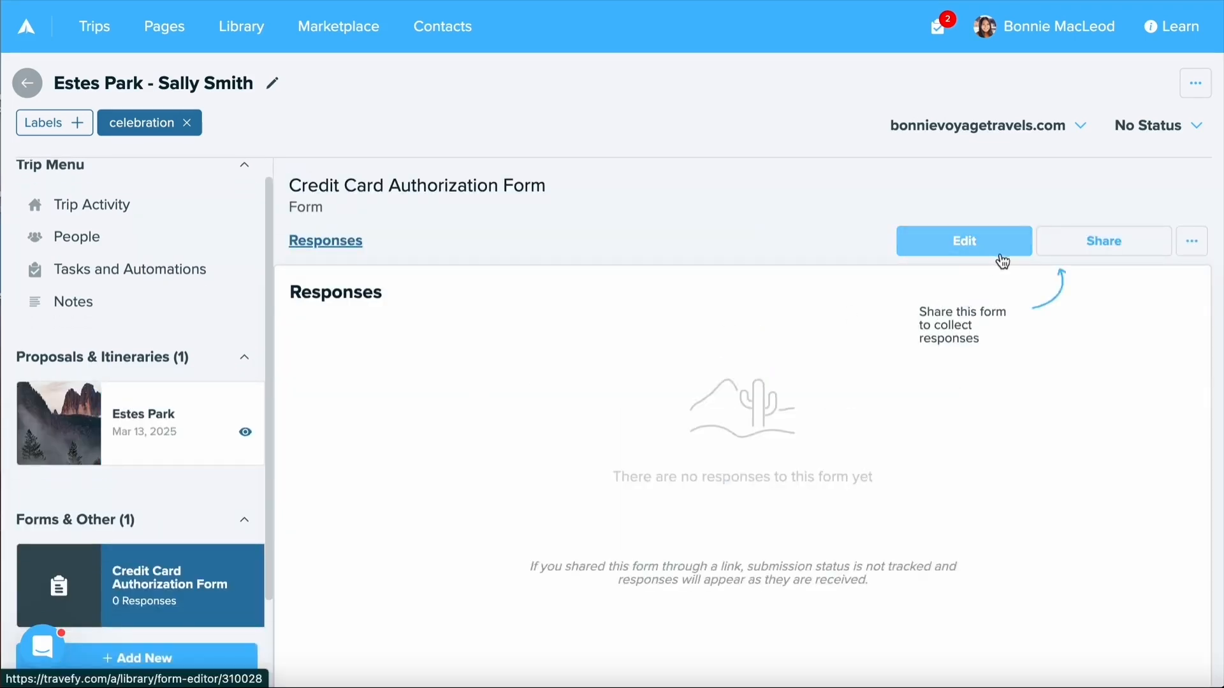
left_click(1103, 241)
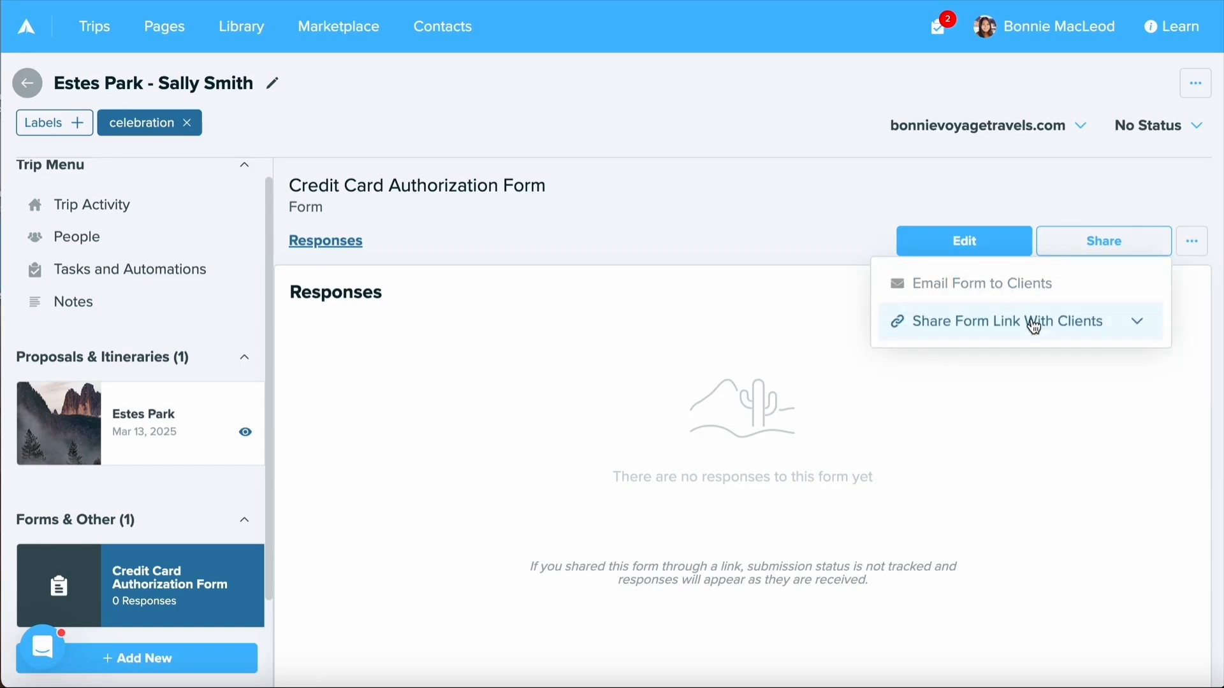
mouse_move(982, 283)
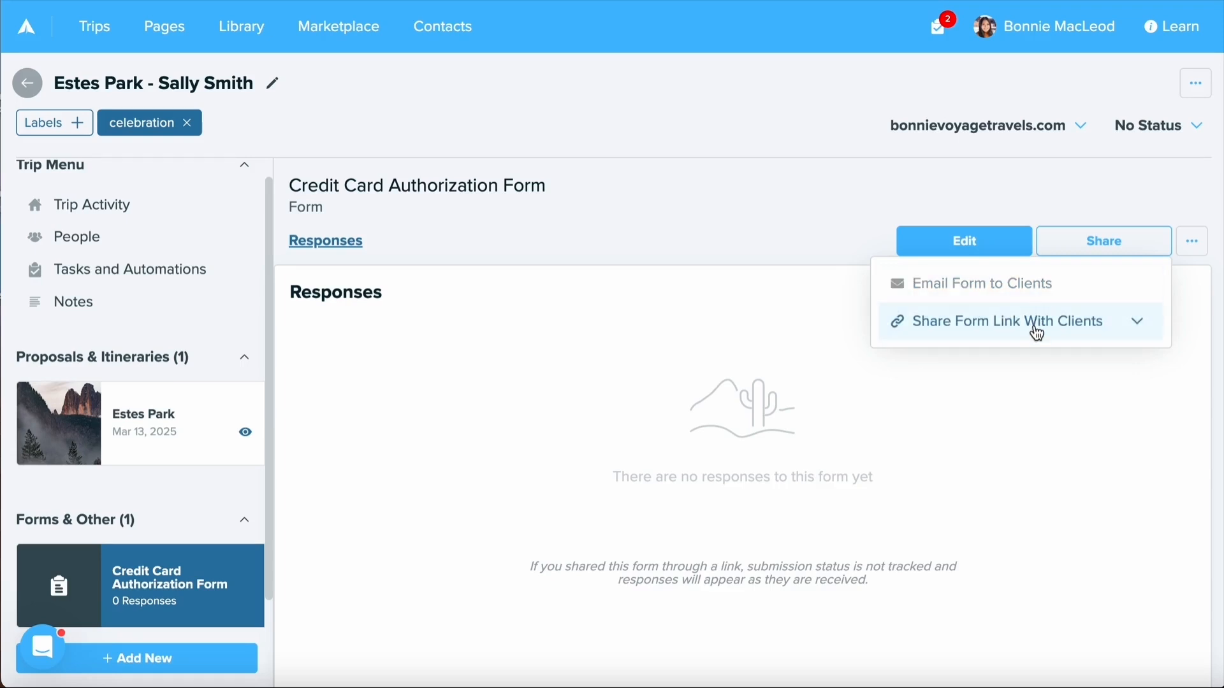
mouse_move(826, 308)
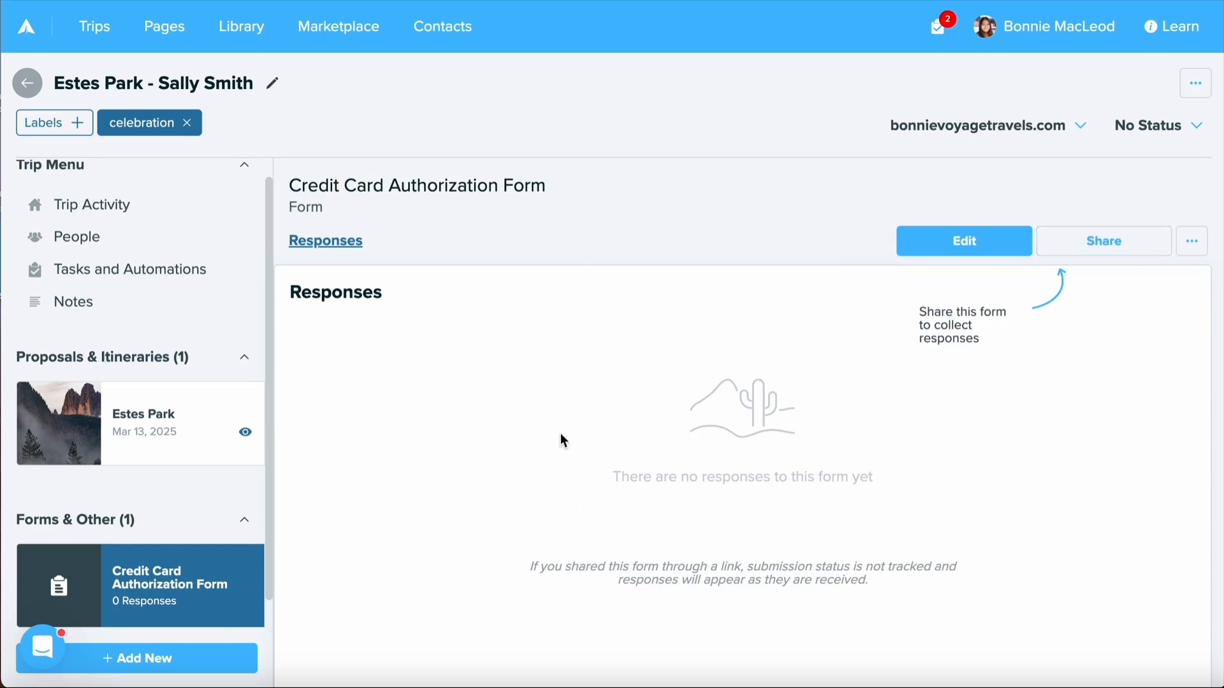
mouse_move(462, 272)
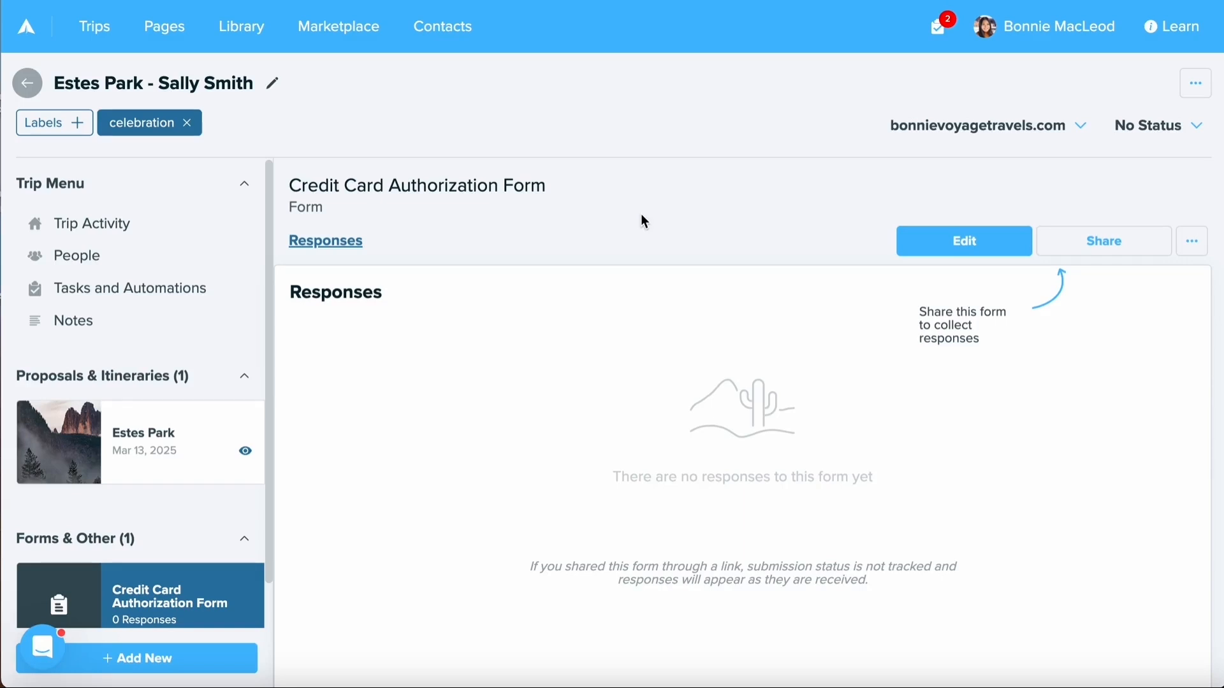
left_click(241, 26)
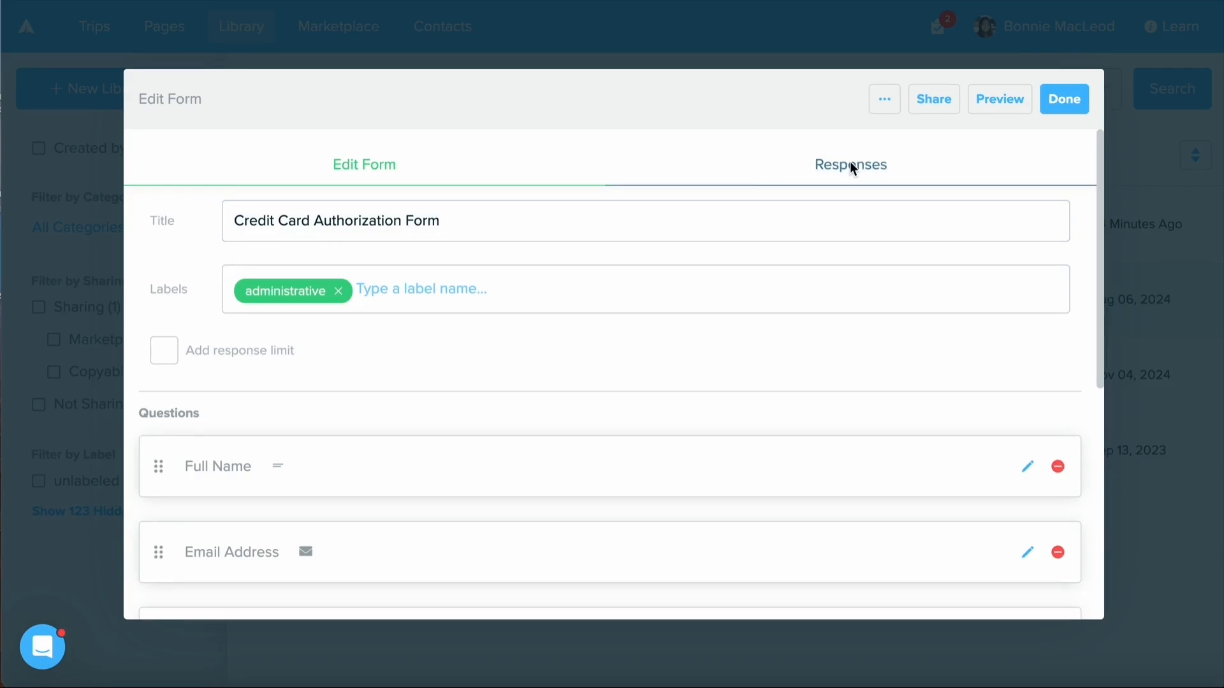
left_click(850, 165)
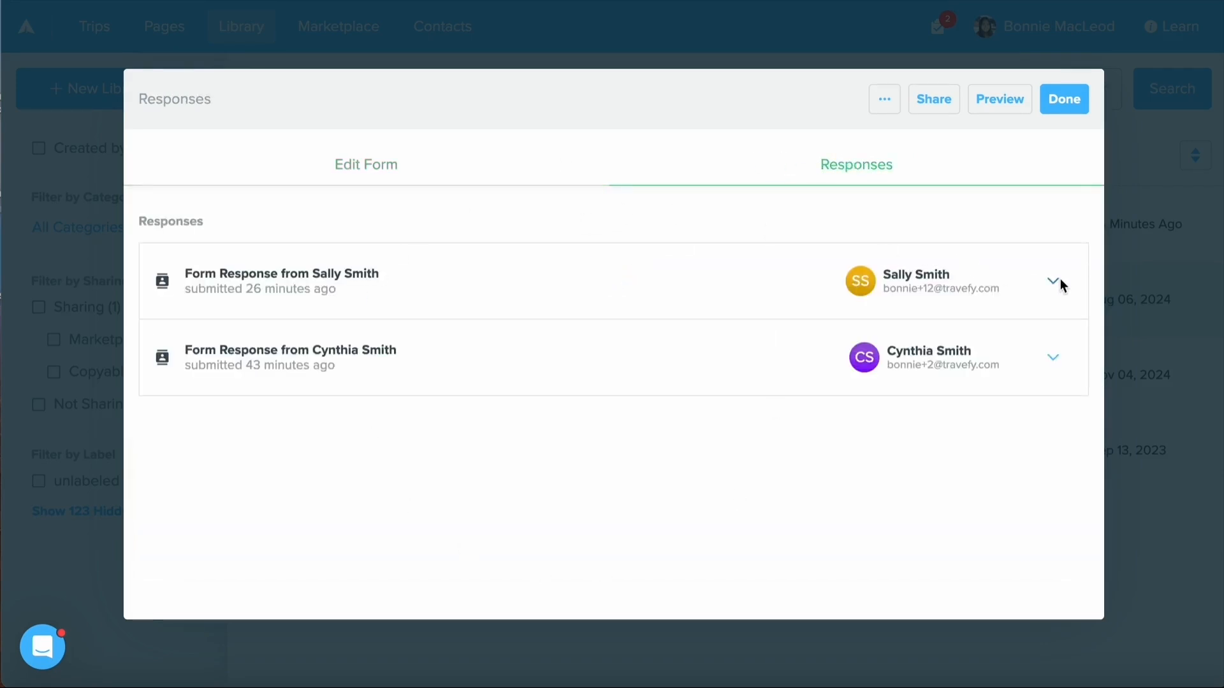
left_click(885, 100)
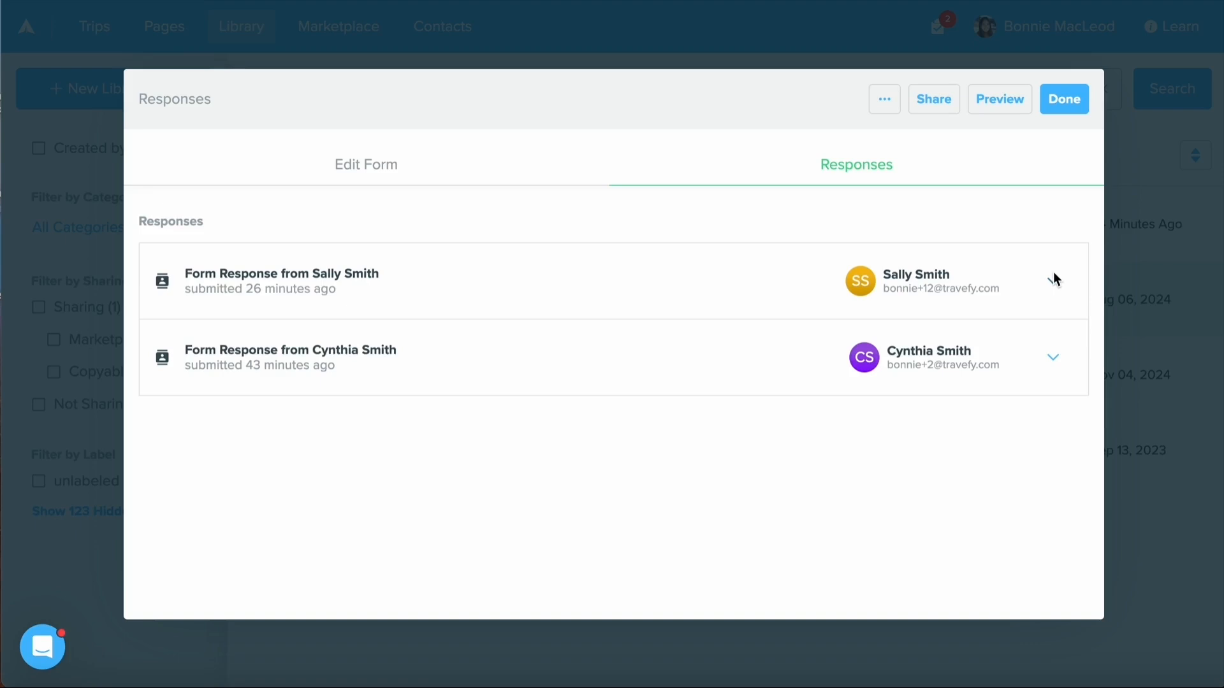
left_click(1052, 279)
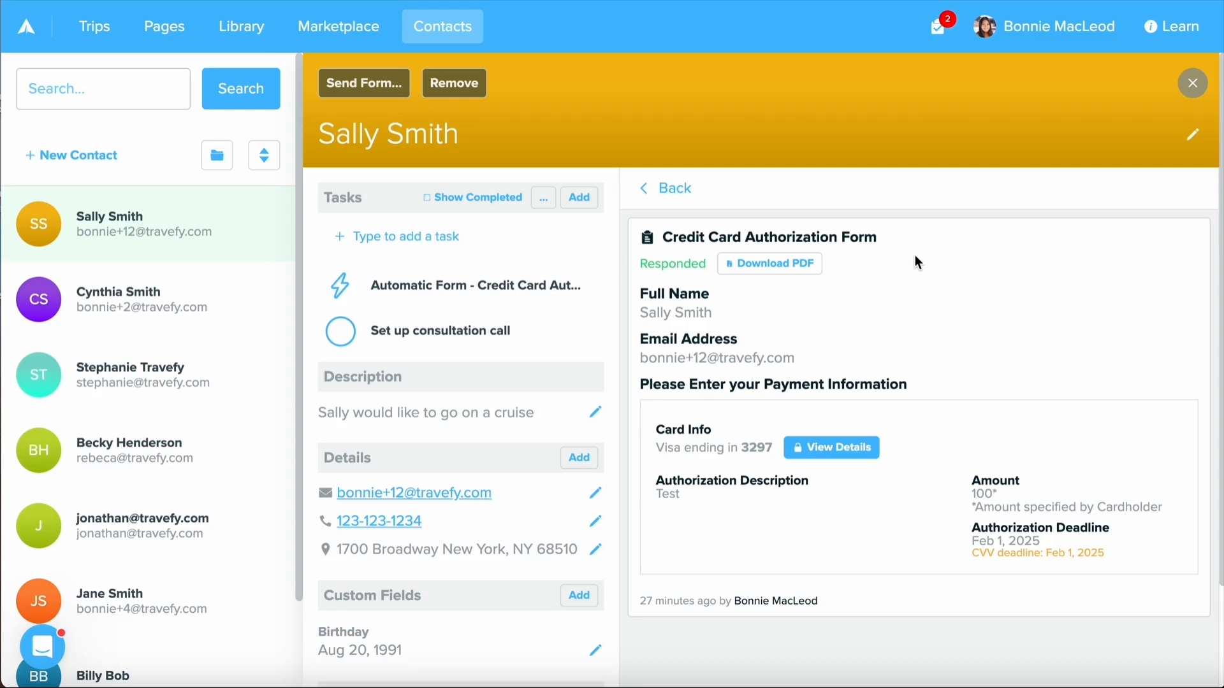
left_click(769, 262)
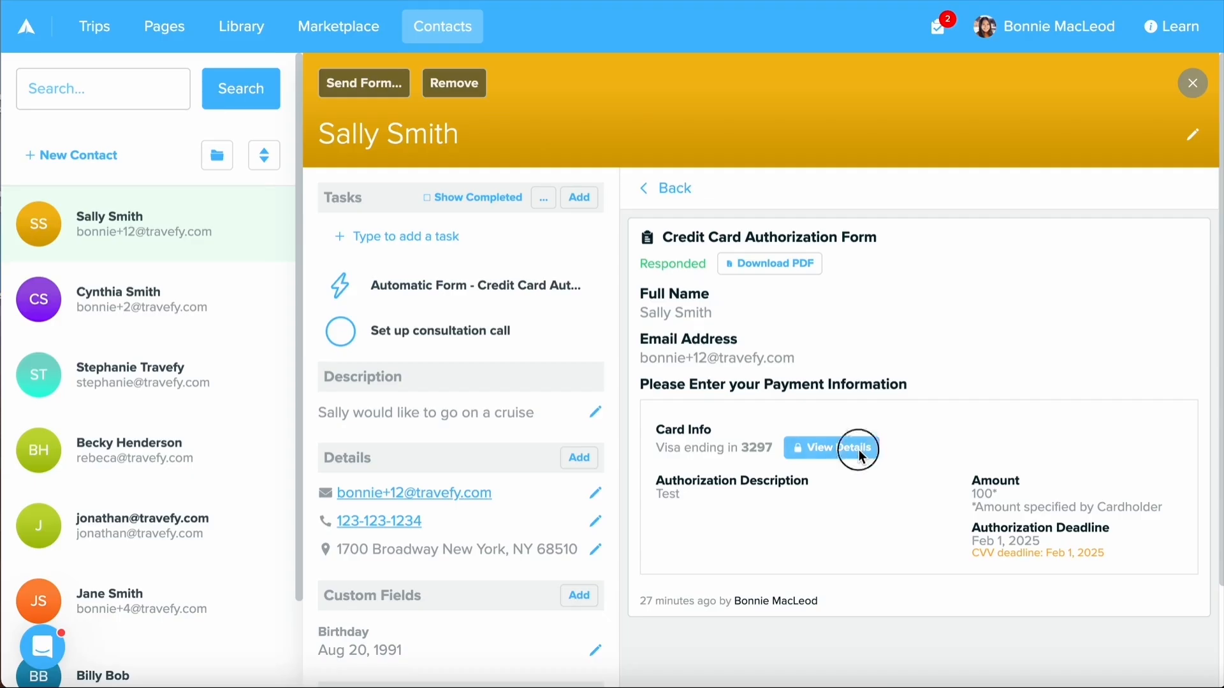
left_click(837, 448)
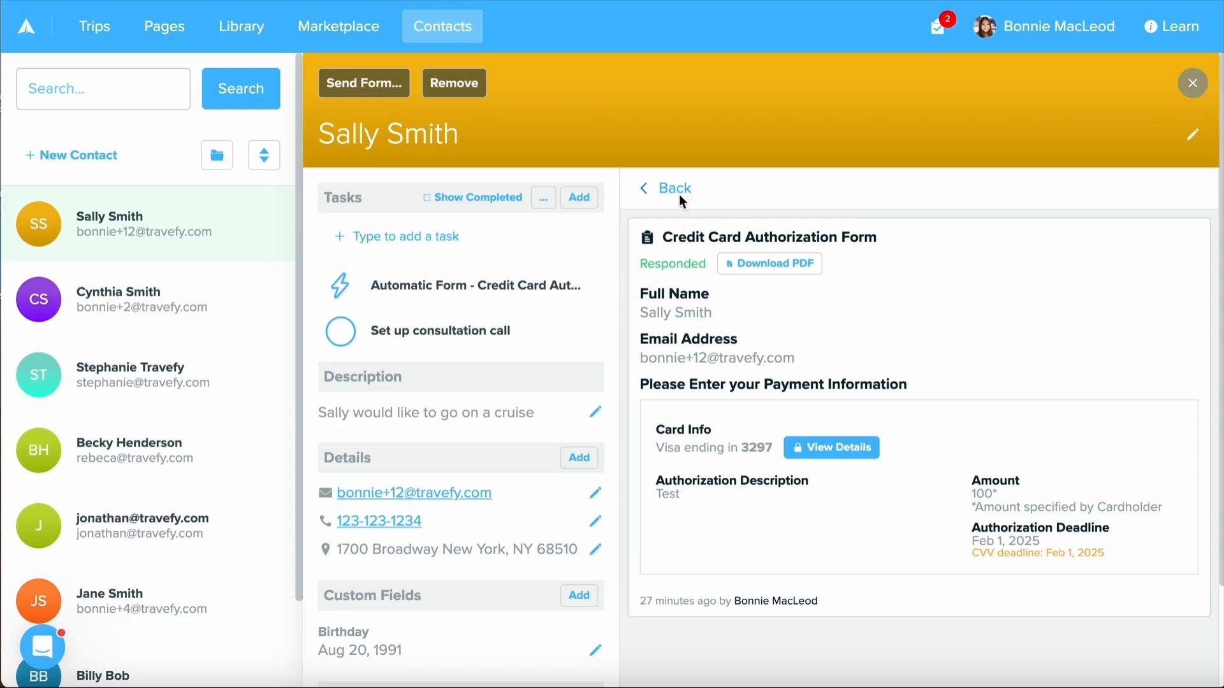
left_click(666, 189)
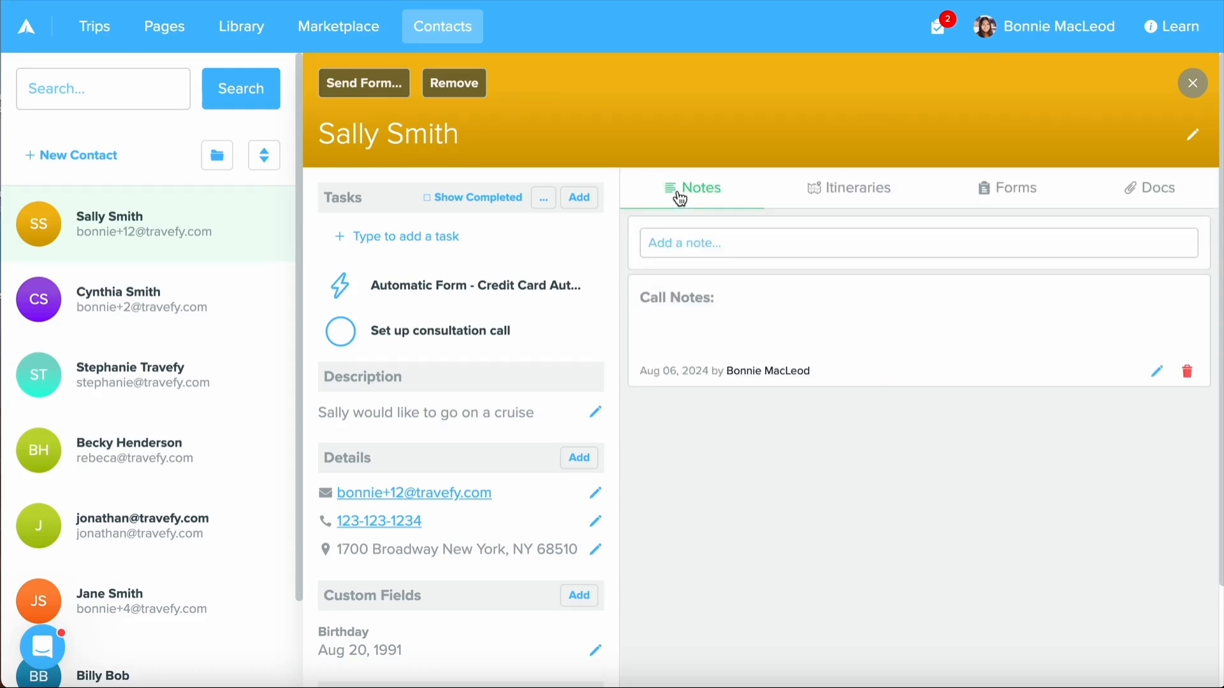